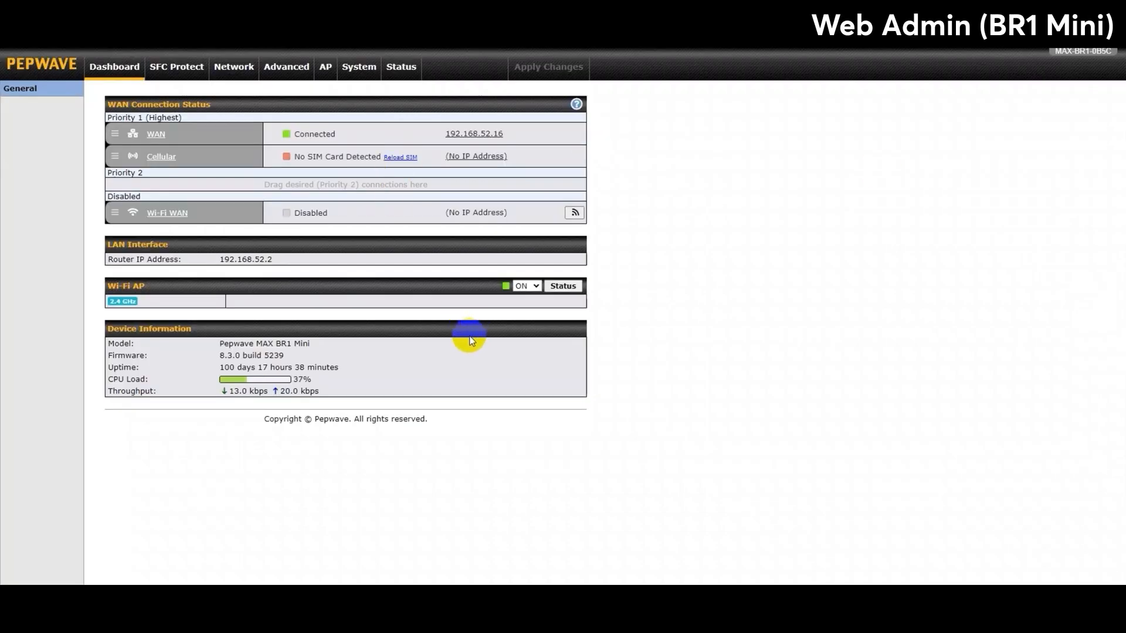
mouse_move(258, 141)
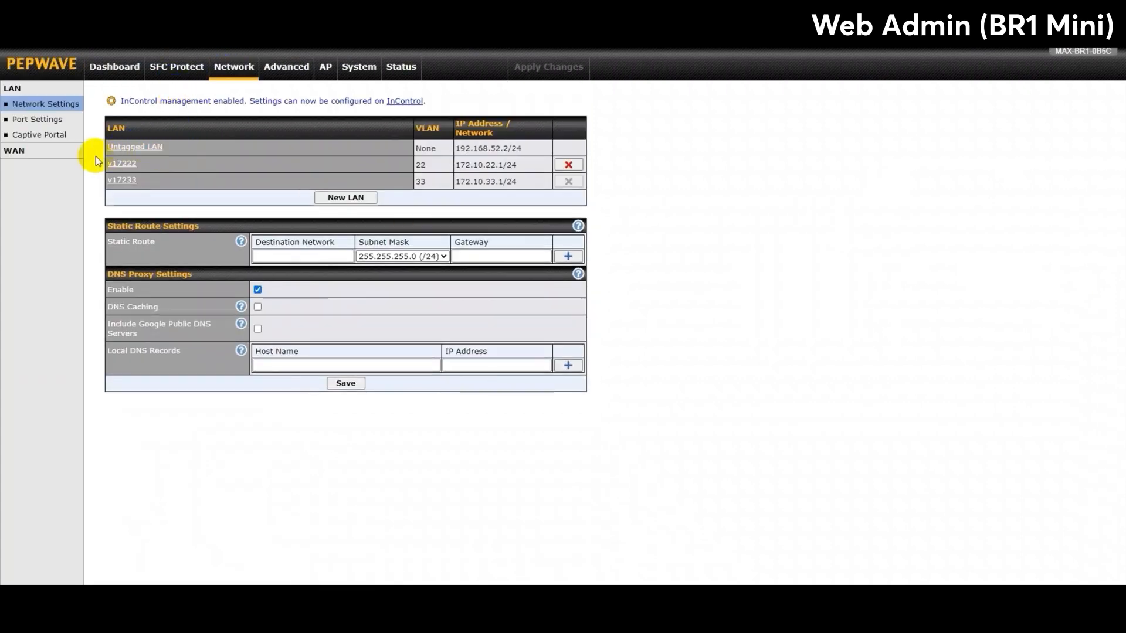
mouse_move(317, 126)
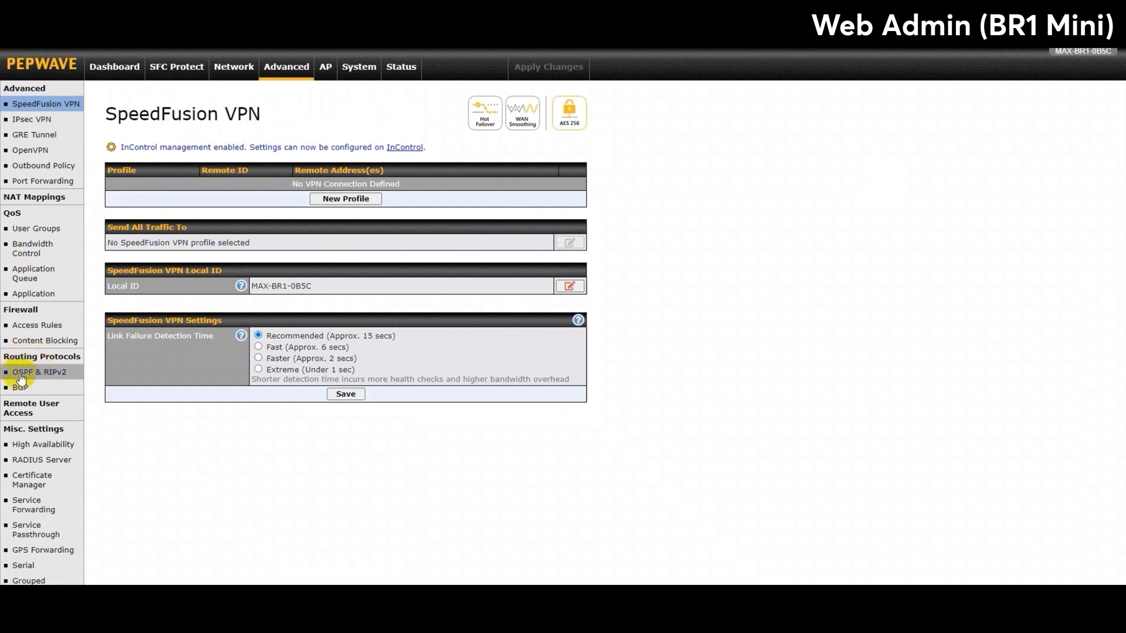
mouse_move(65, 377)
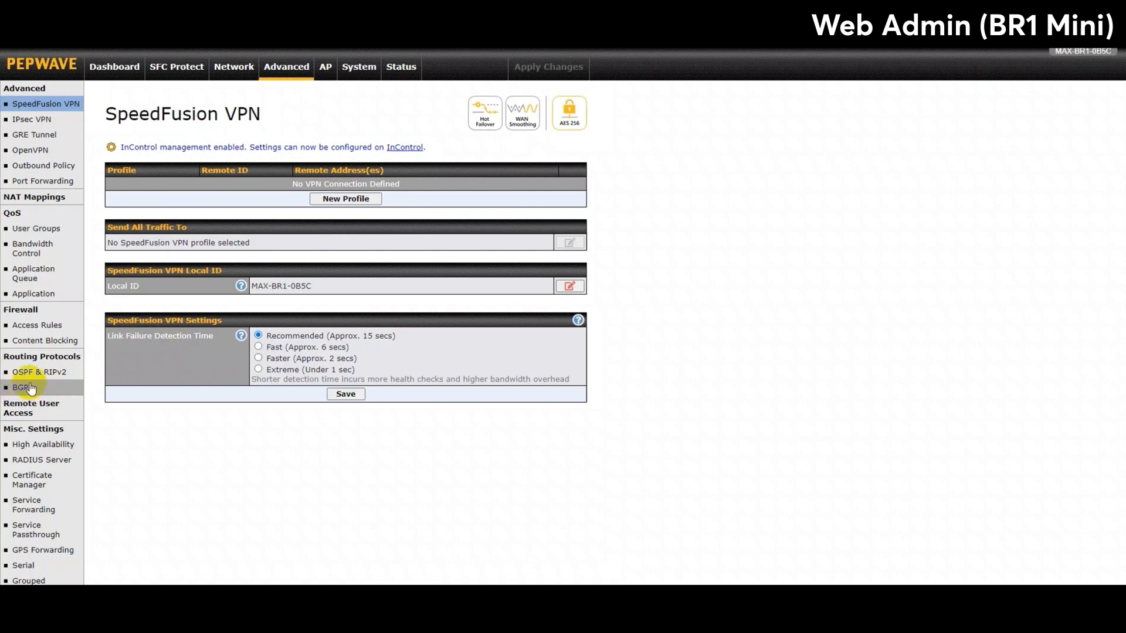
mouse_move(33, 394)
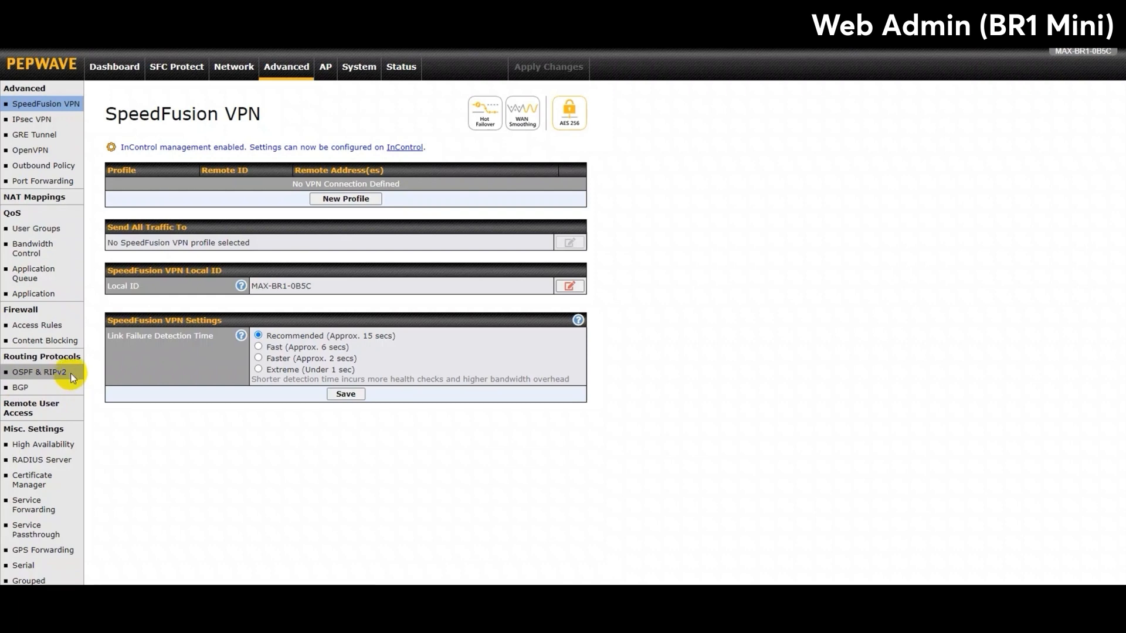
Bring up the BR1 Mini's OSPF area 0.0.0.0 settings with WAN as its interface.
left_click(42, 372)
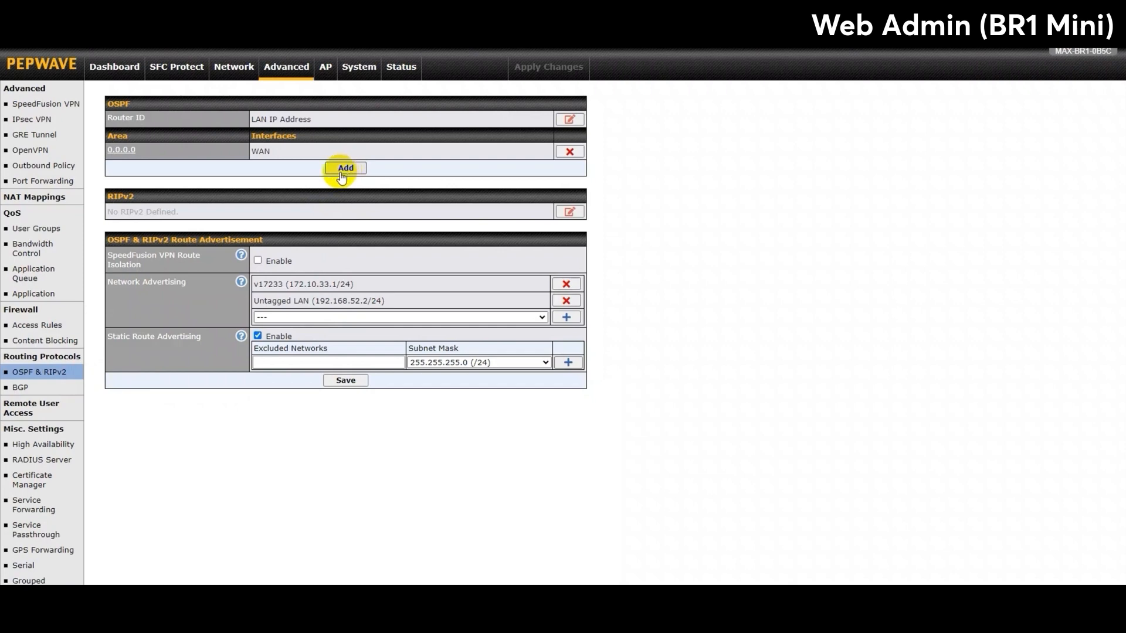
left_click(345, 169)
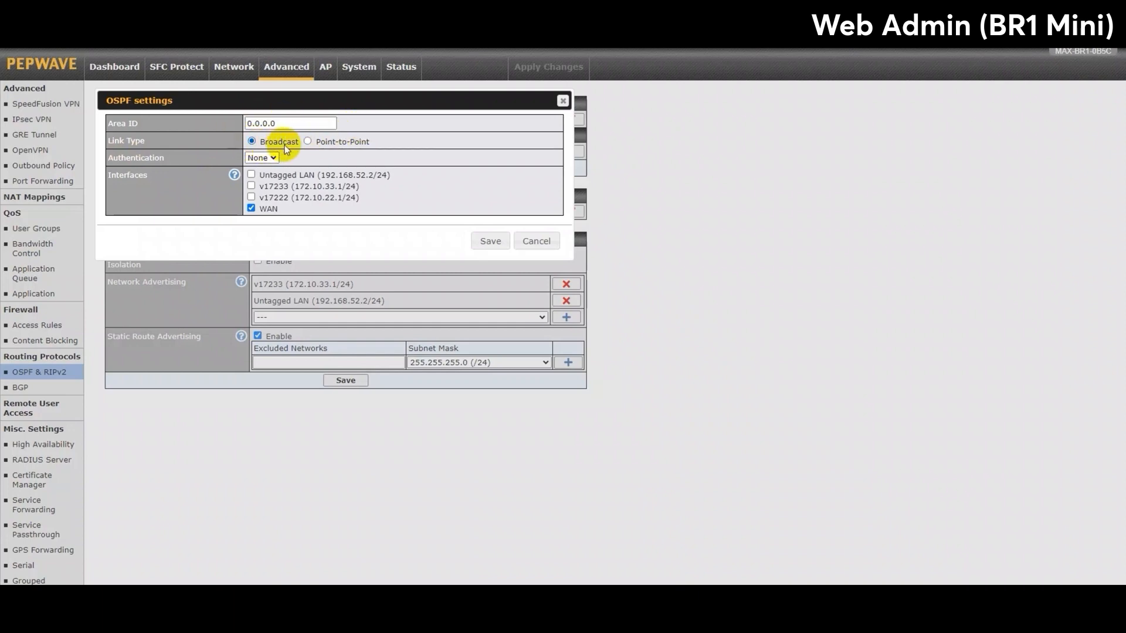
mouse_move(353, 152)
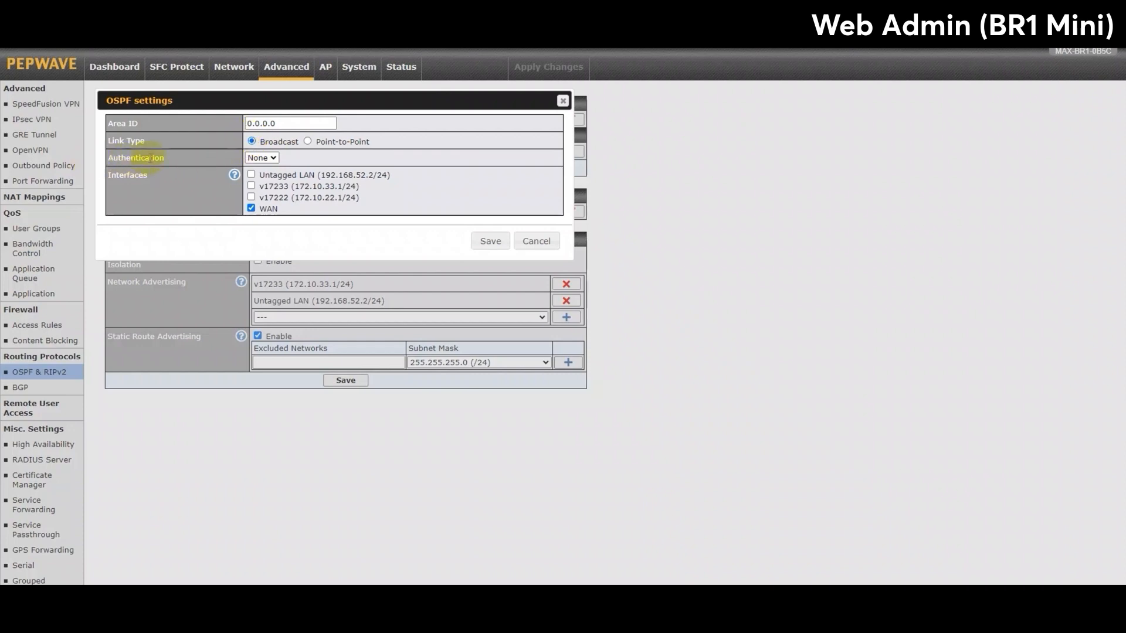
Review the OSPF authentication choices (None/Text/MD5), keep None and close the dialog unchanged.
left_click(261, 157)
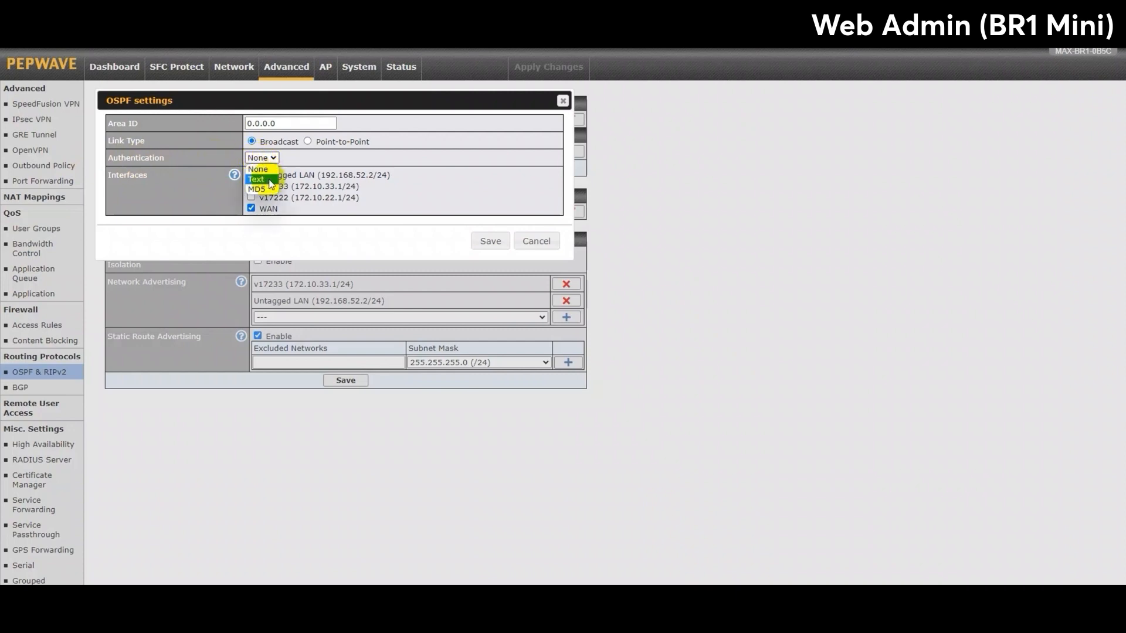
mouse_move(260, 190)
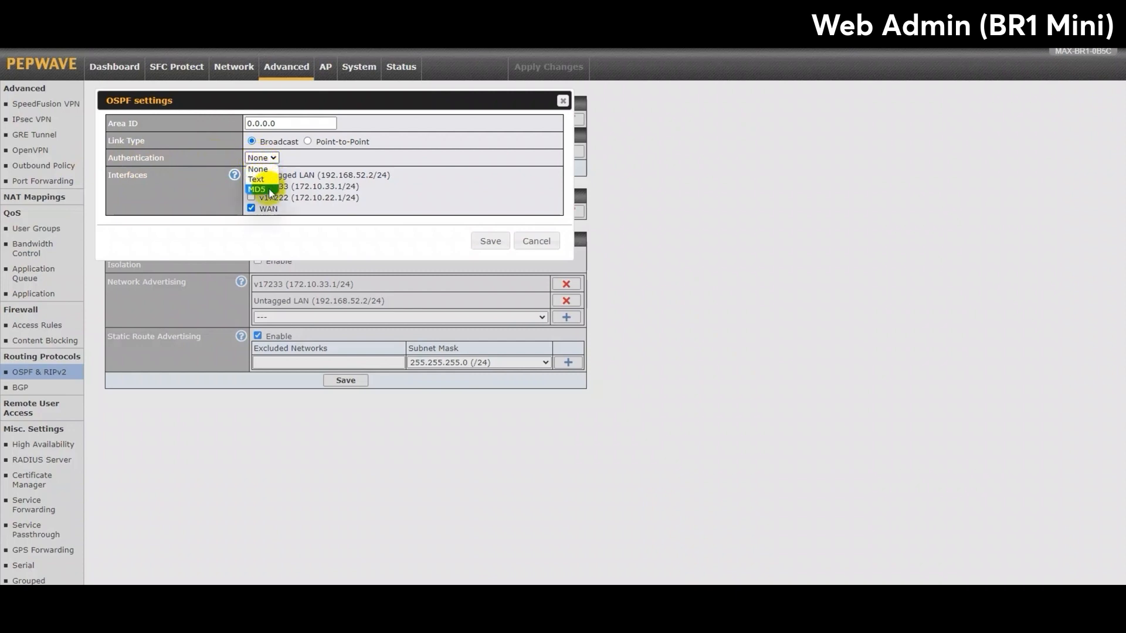
mouse_move(267, 181)
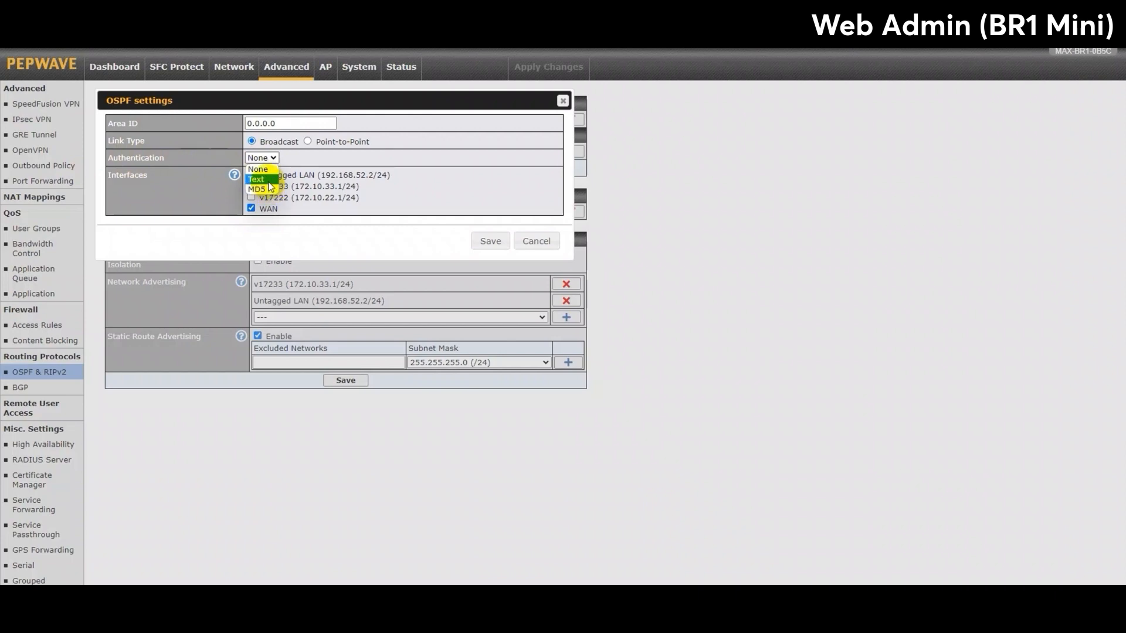
mouse_move(268, 190)
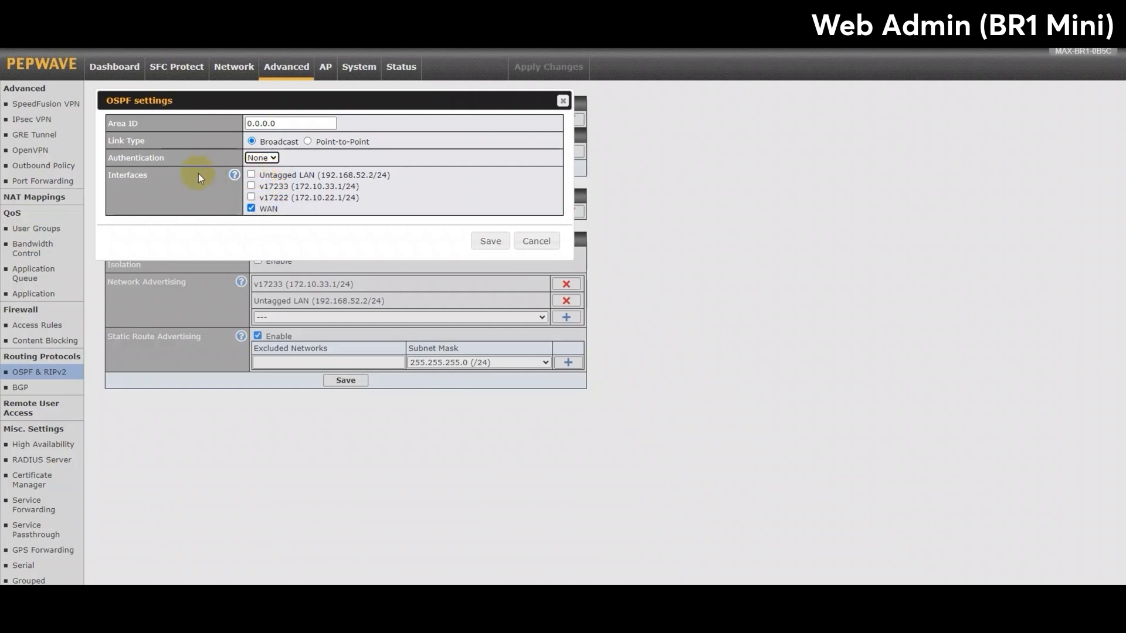
mouse_move(150, 187)
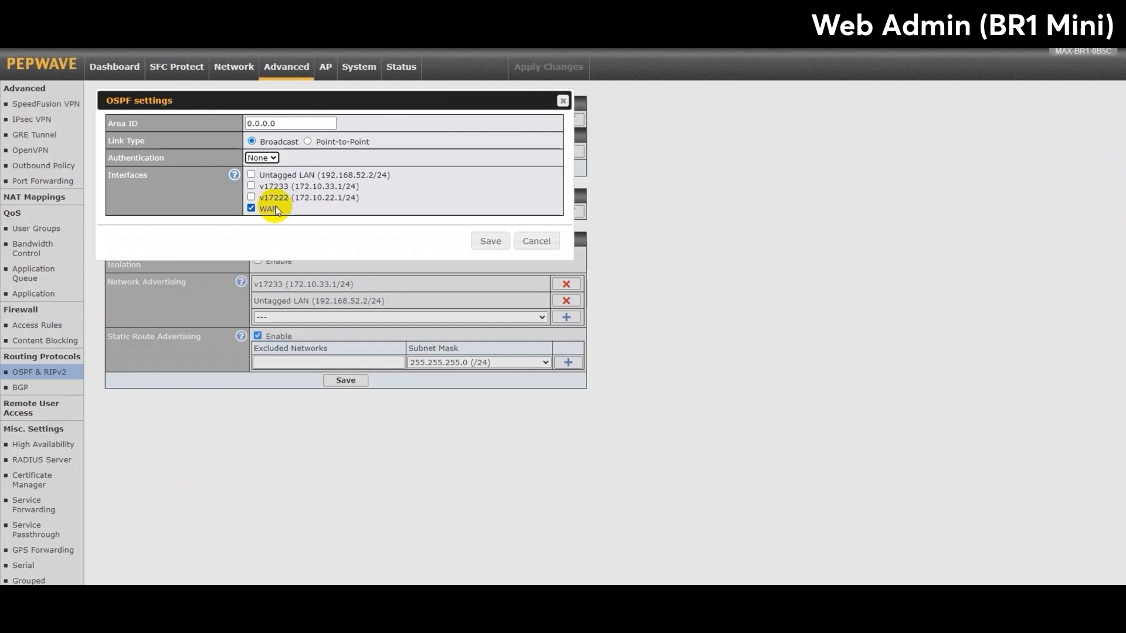
left_click(251, 208)
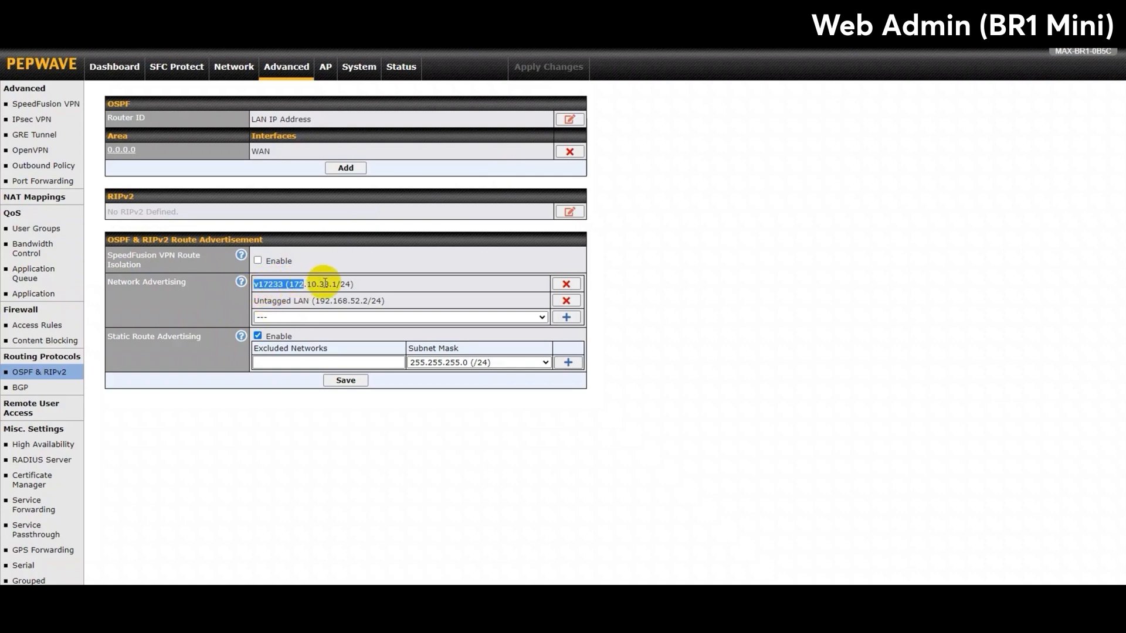
Review the network advertising options and return to the Balance 20X dashboard.
left_click(314, 300)
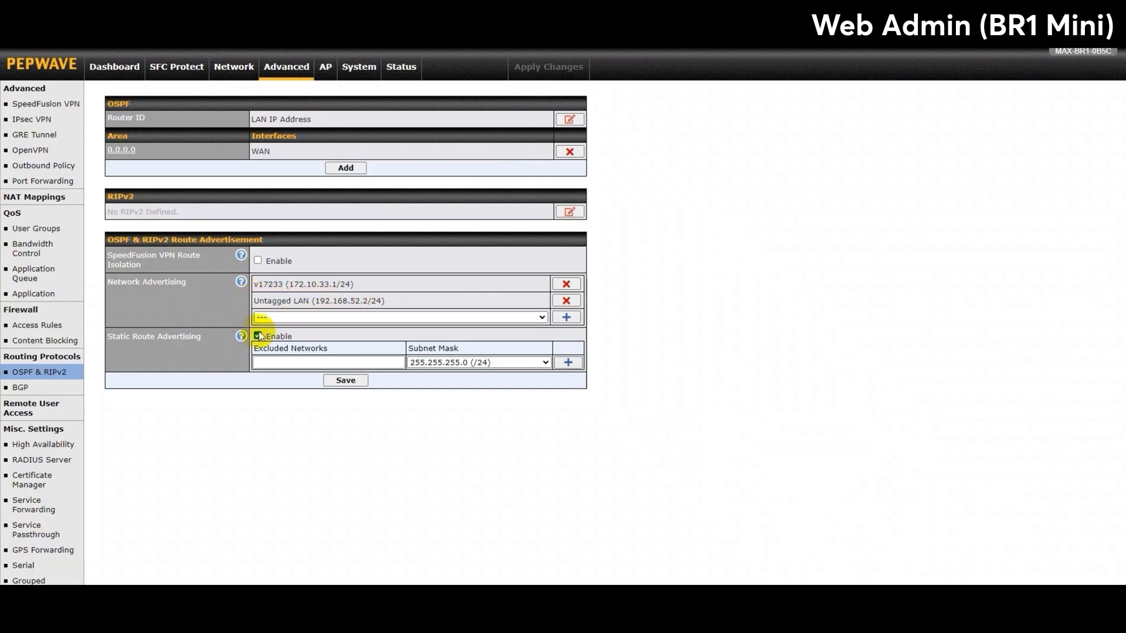
left_click(257, 335)
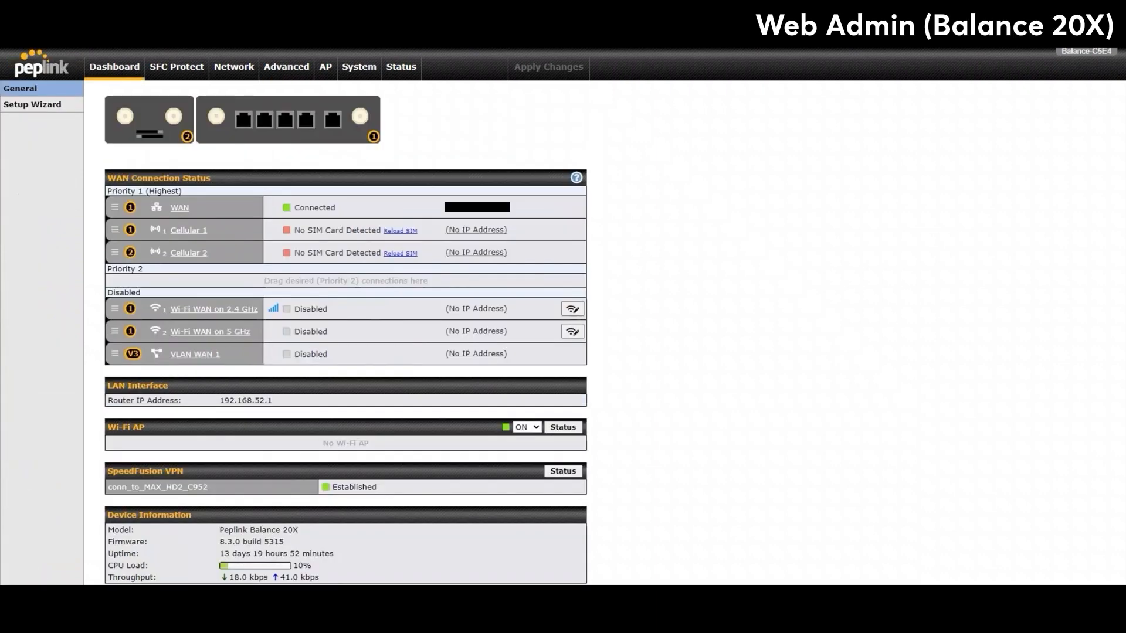
Review the Balance 20X's OSPF area settings under Advanced and close them unchanged.
left_click(286, 67)
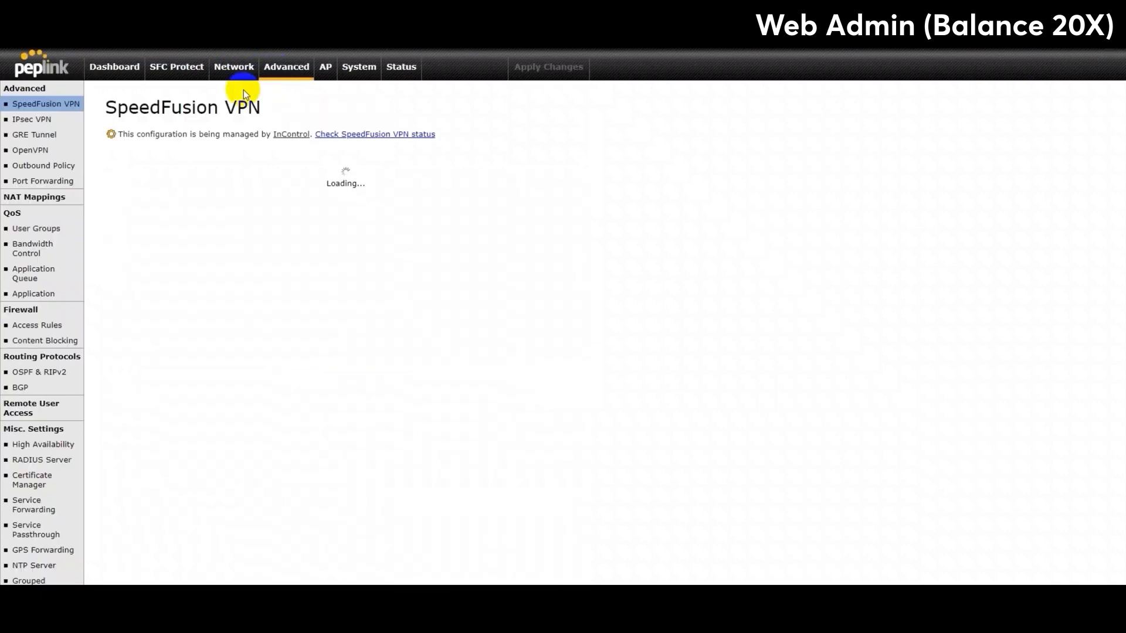
left_click(31, 373)
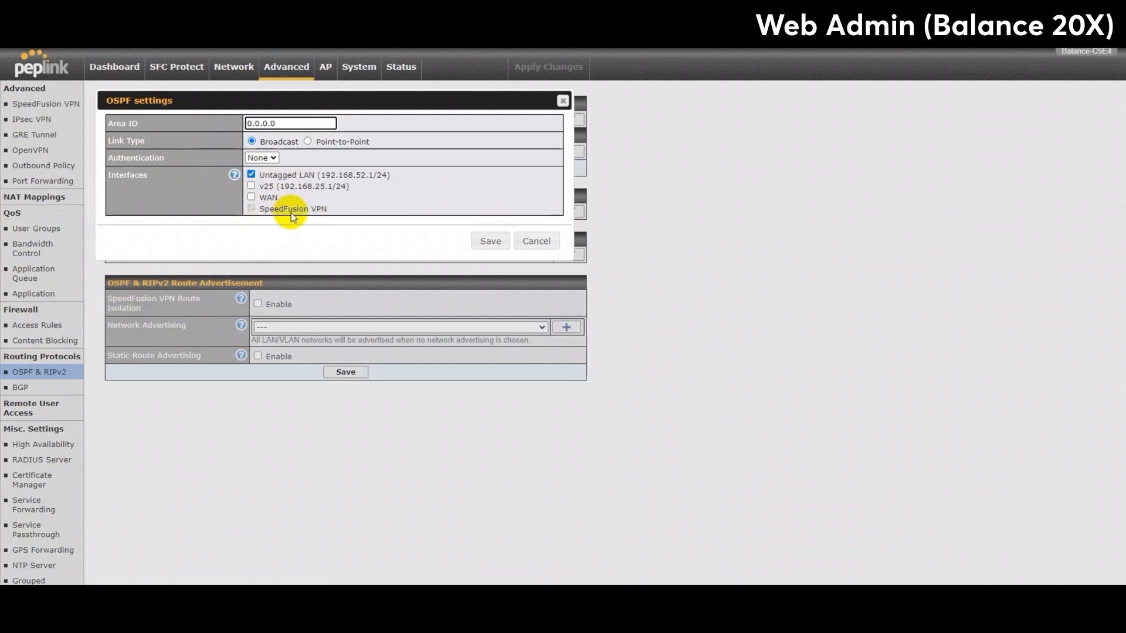
mouse_move(313, 219)
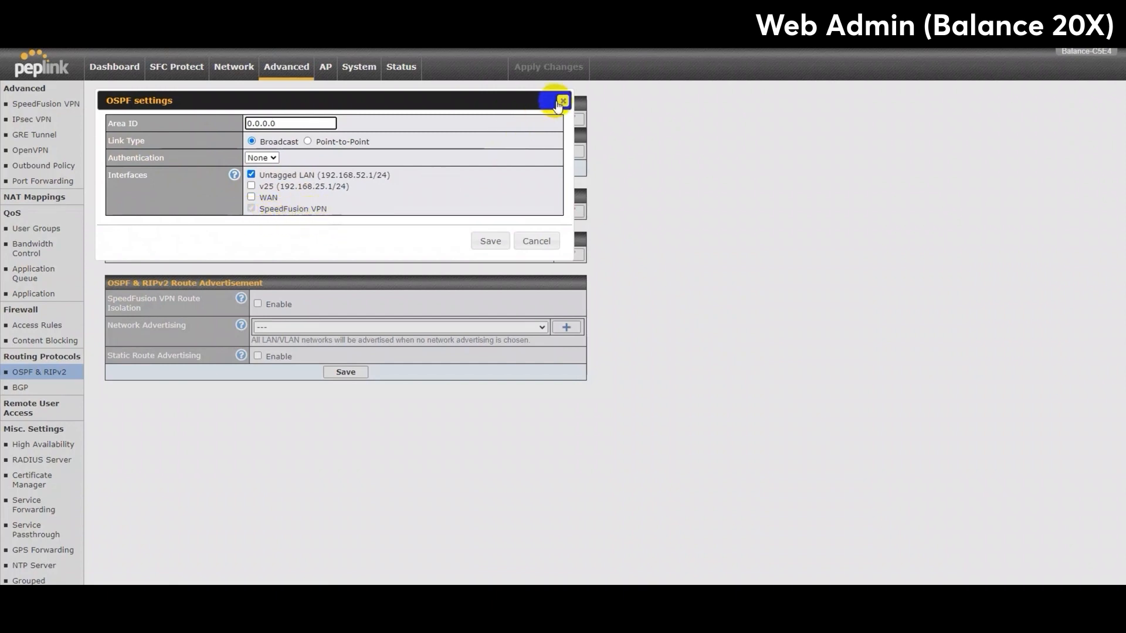
left_click(558, 101)
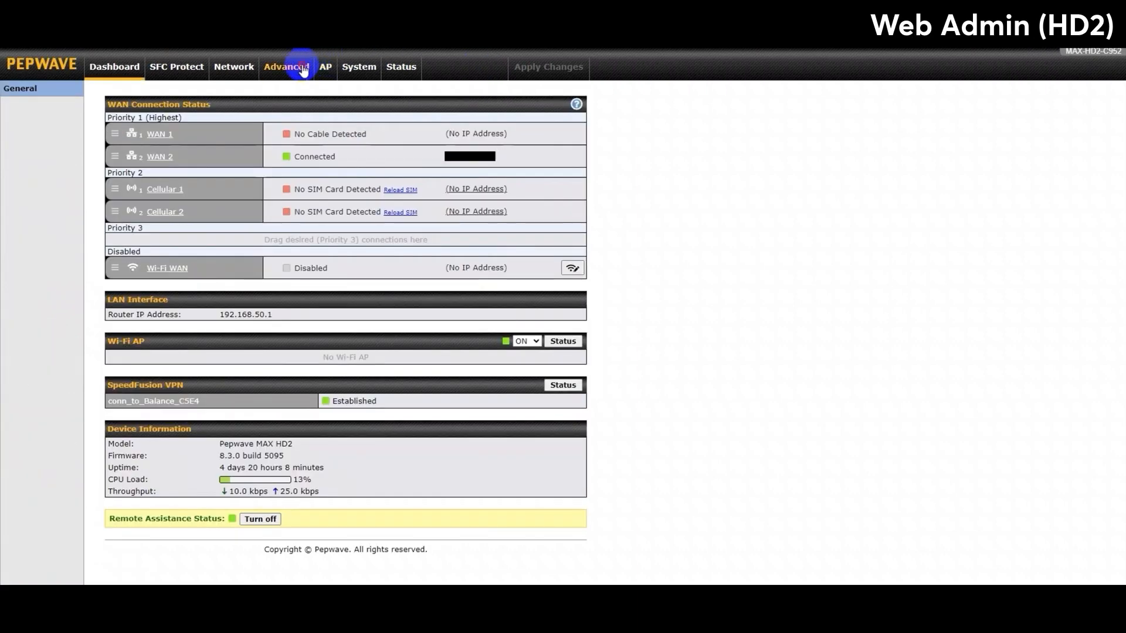
Review the HD2's OSPF area 0.0.0.0 settings and close them unchanged.
left_click(298, 67)
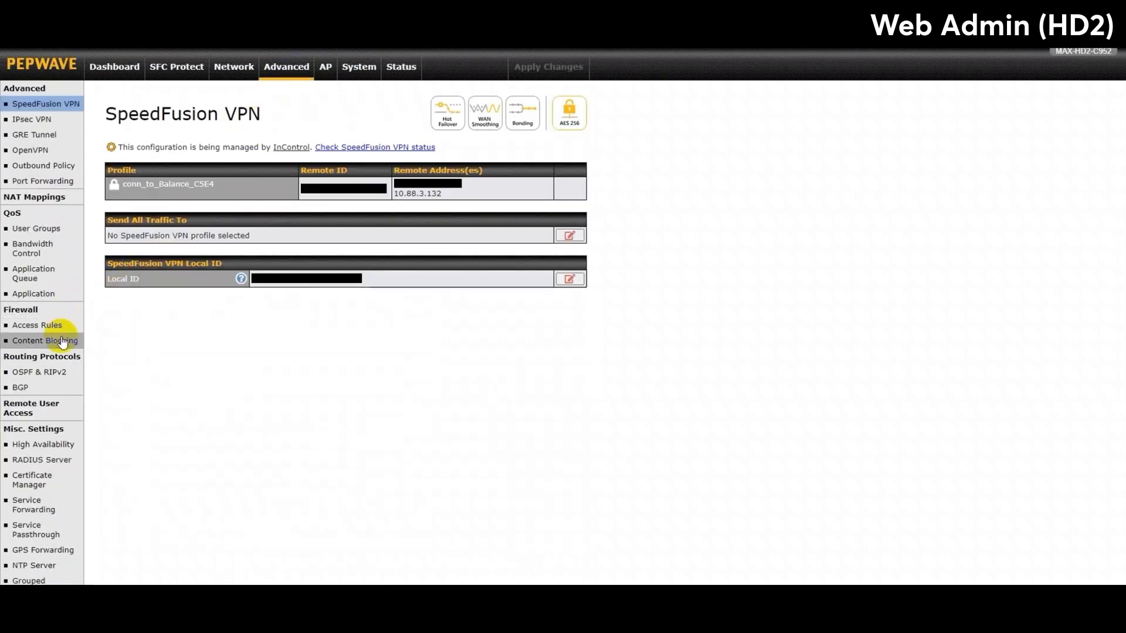
left_click(31, 372)
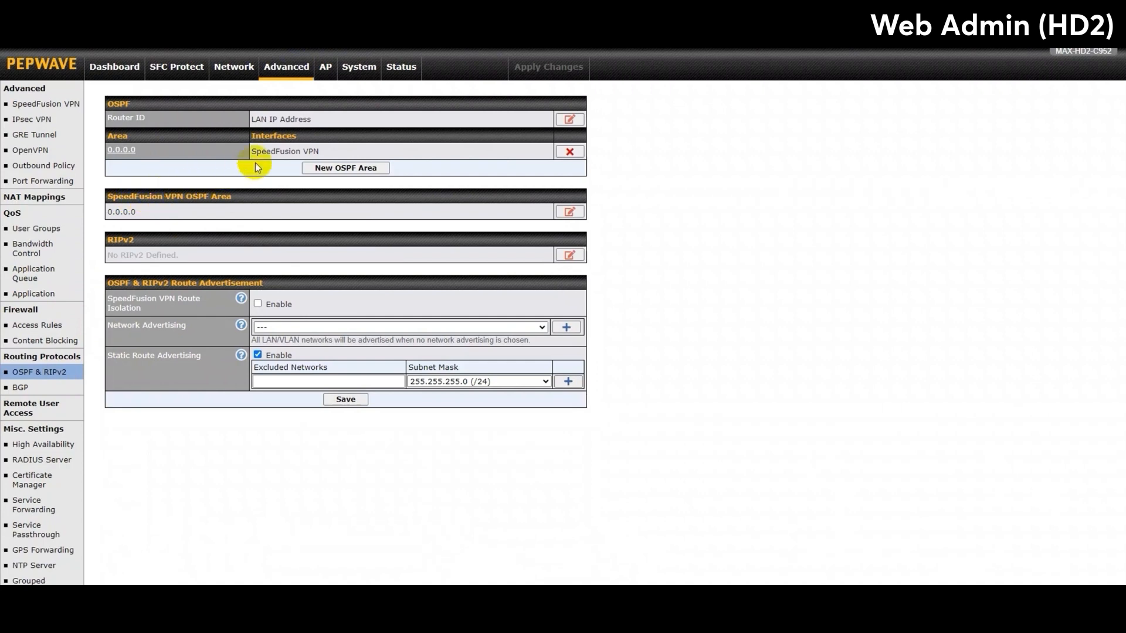
left_click(120, 150)
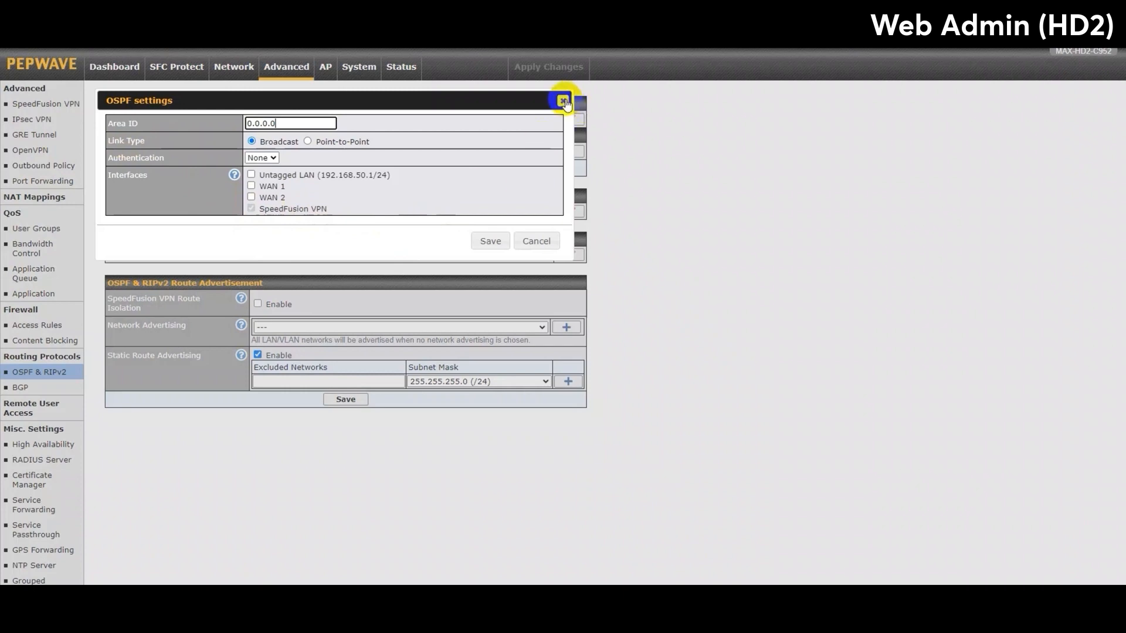
left_click(562, 104)
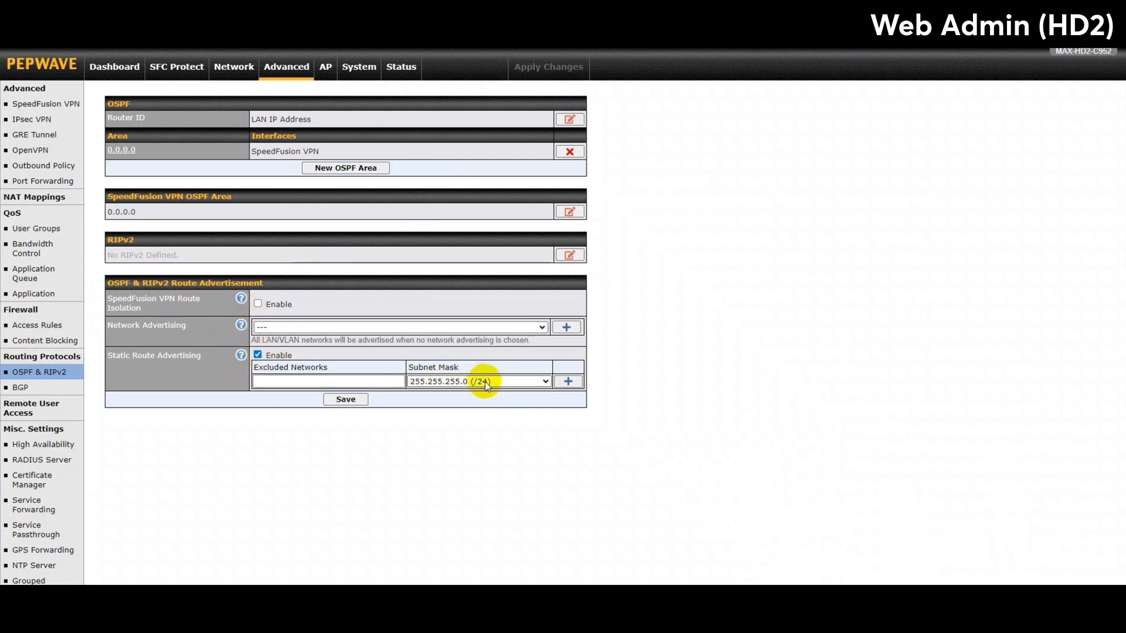
mouse_move(377, 52)
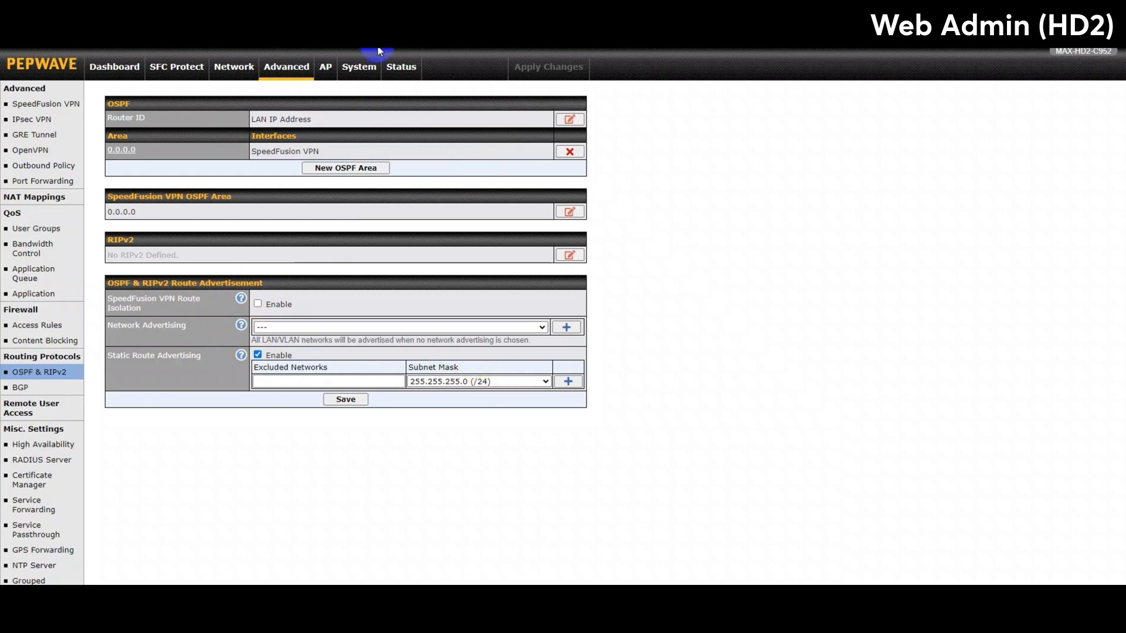
Check the MAX HD2's BGP session status under Status > BGP.
left_click(401, 67)
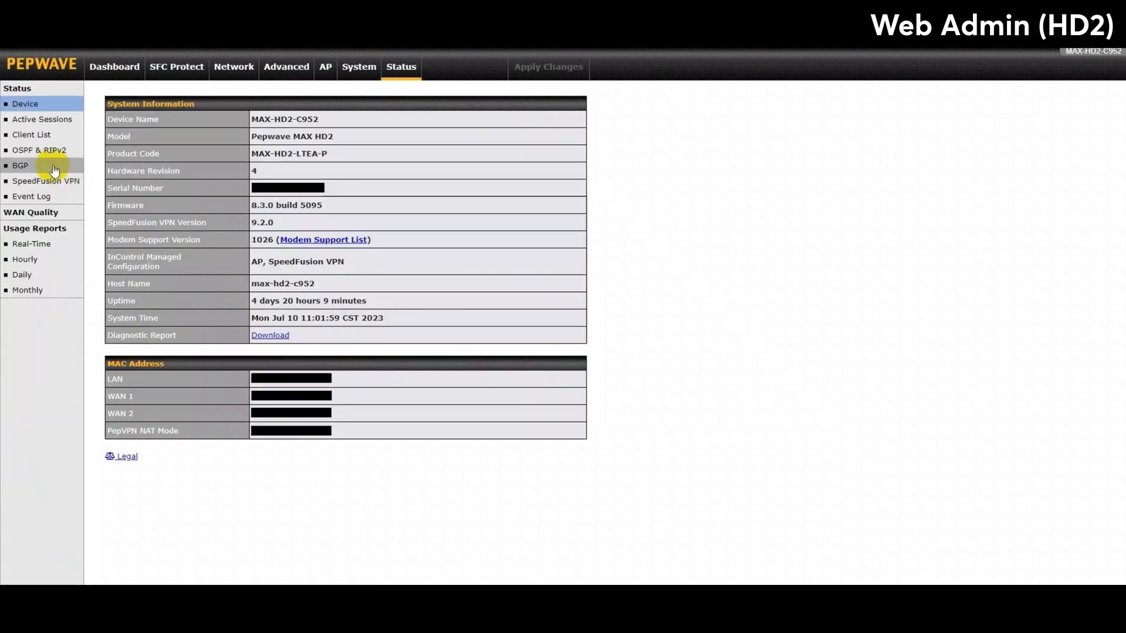
left_click(38, 151)
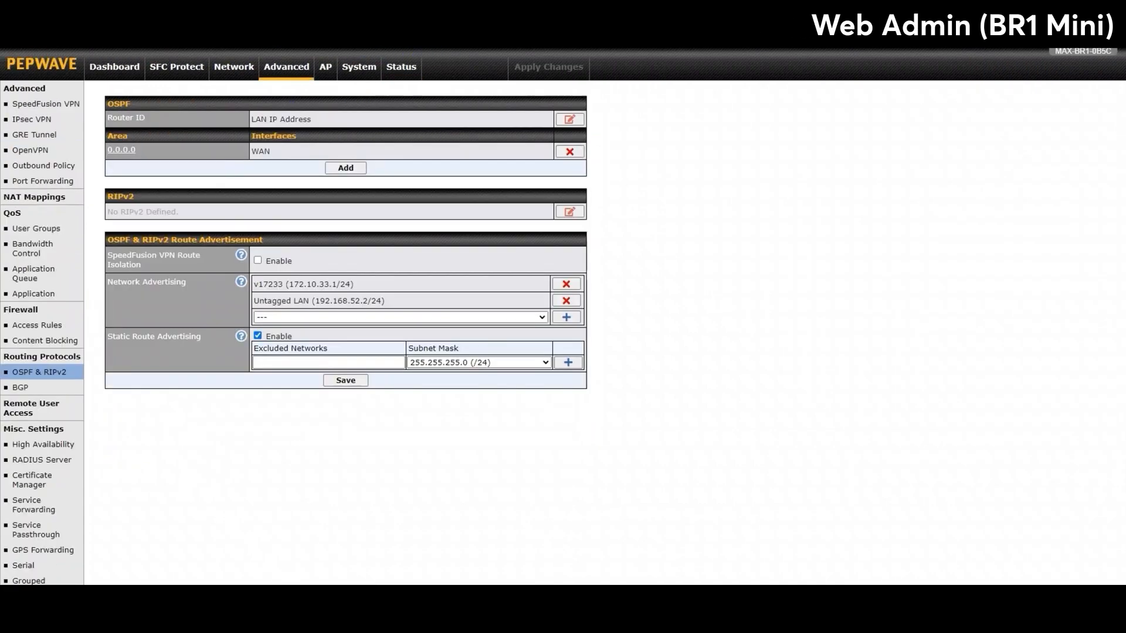
View the BR1 Mini's OSPF status listing remote networks 192.168.25.0/24 and 192.168.50.0/24.
left_click(401, 68)
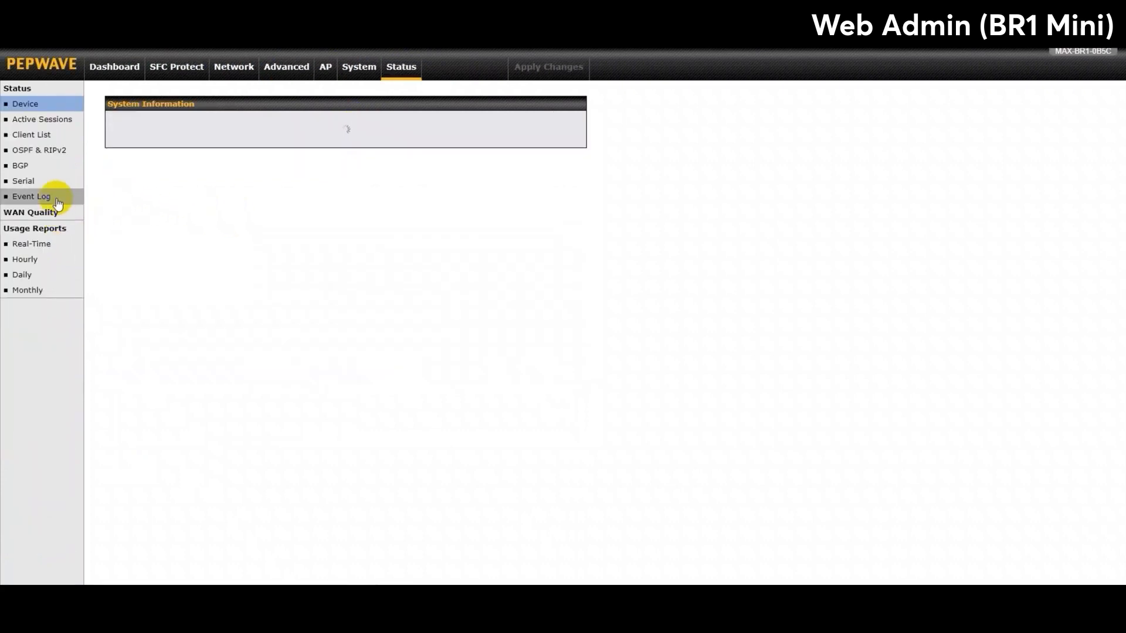
left_click(32, 150)
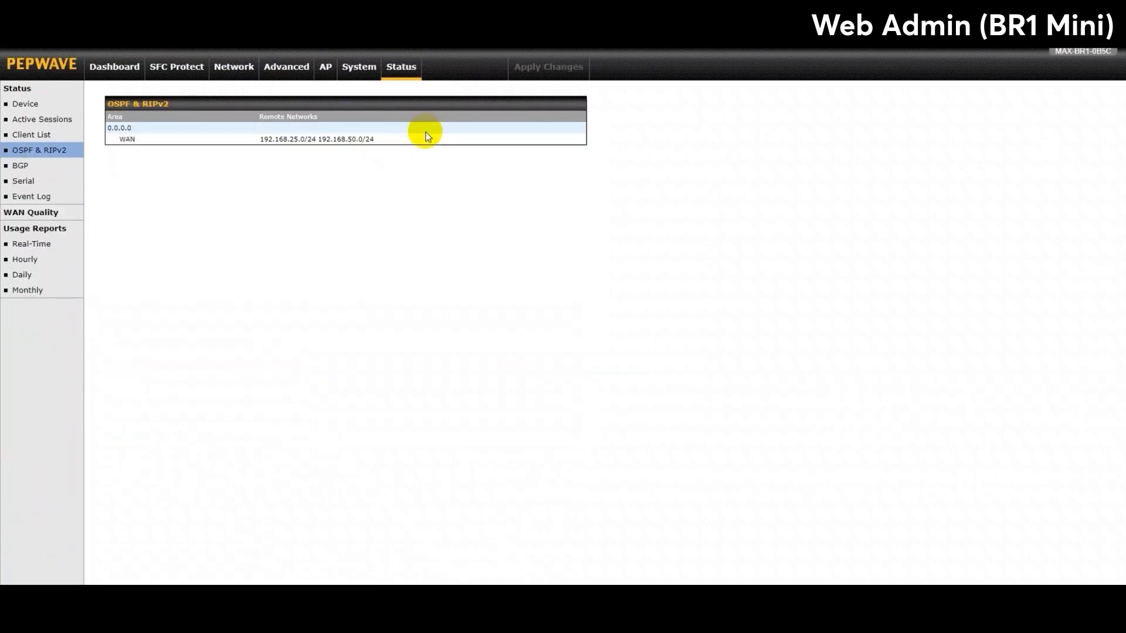
mouse_move(496, 319)
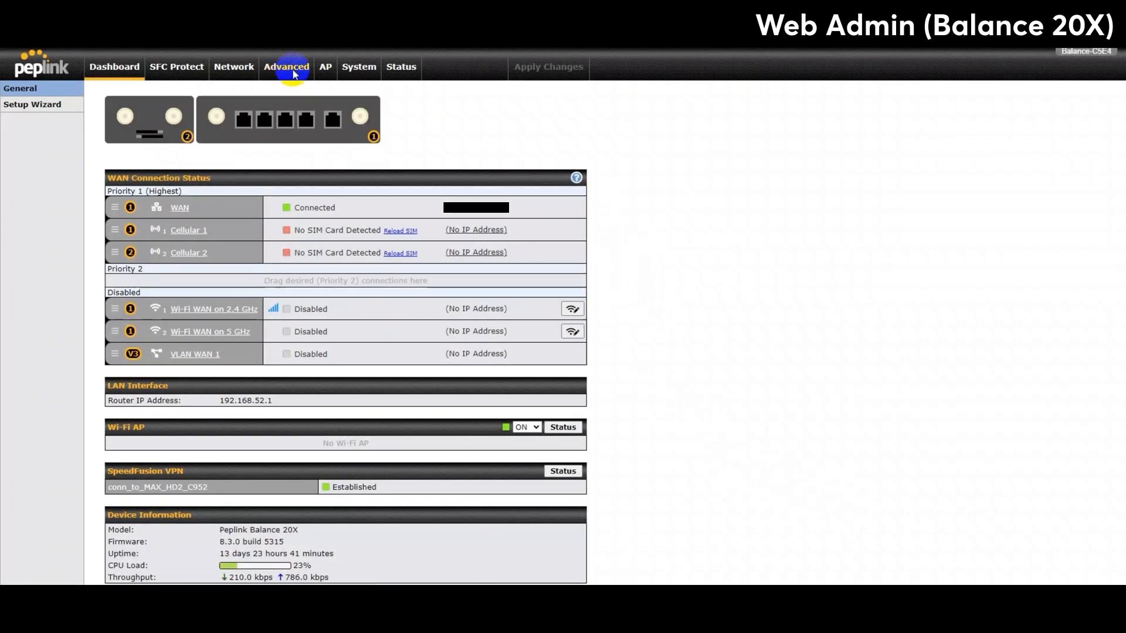
Bring up the Balance 20X's existing BGP profile 'test' from Advanced > BGP.
left_click(286, 67)
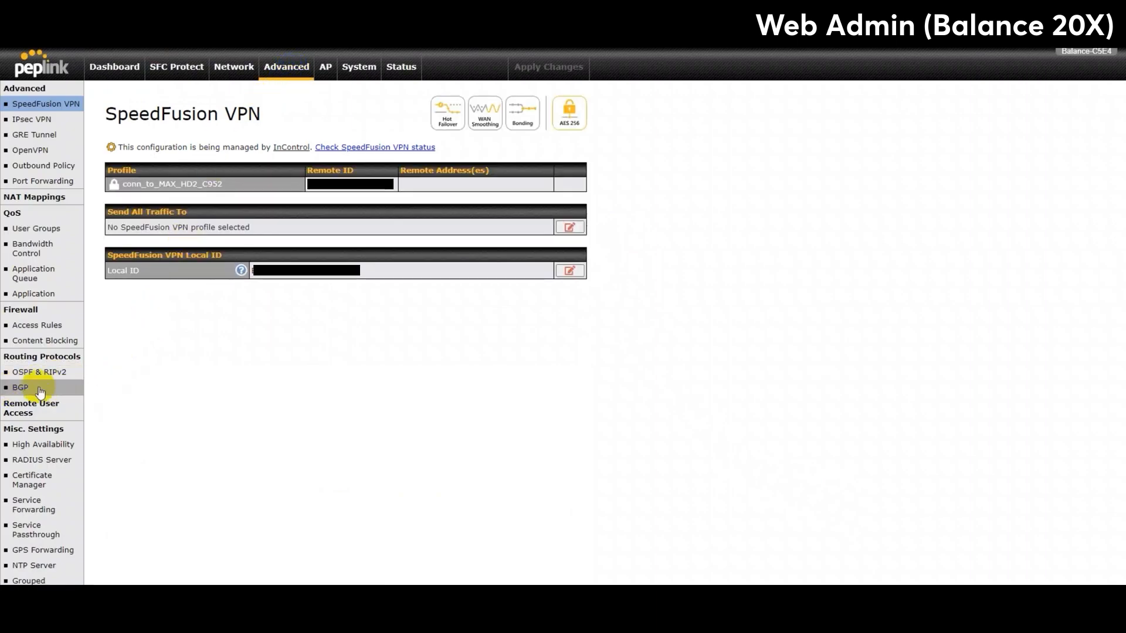
left_click(20, 387)
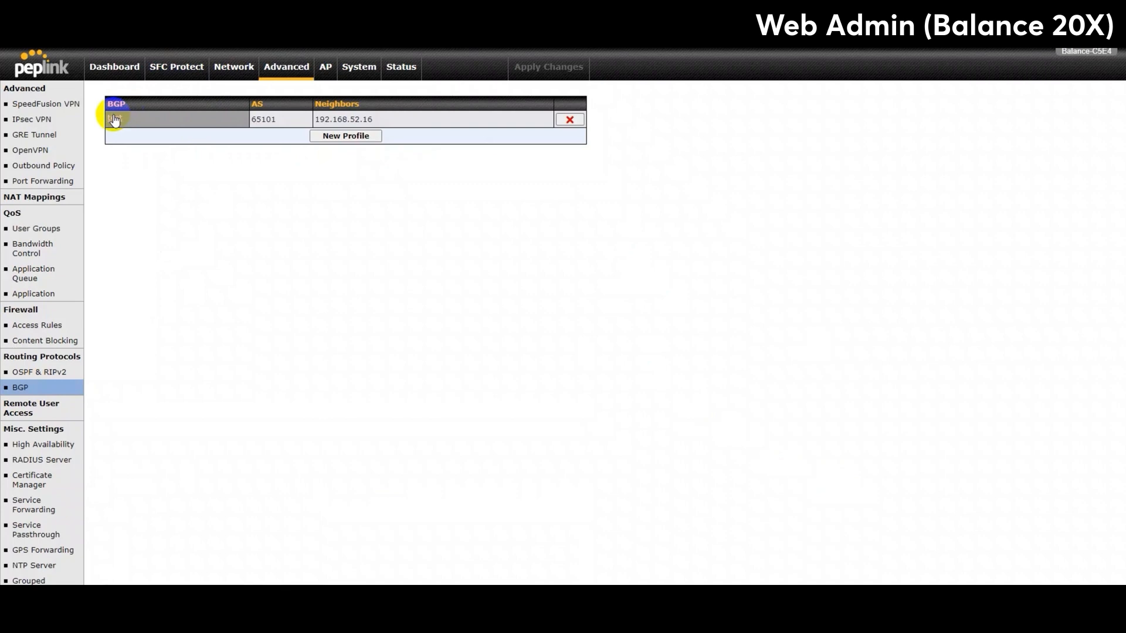
left_click(115, 119)
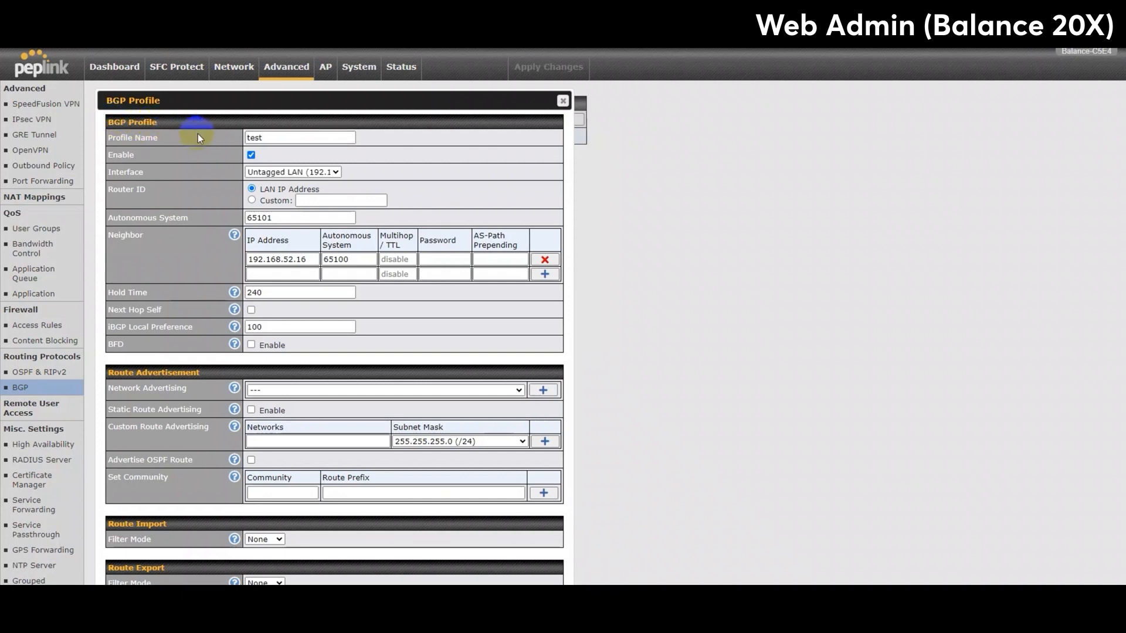
Review the profile's AS 65101 and neighbor 192.168.52.16 in AS 65100.
left_click(272, 137)
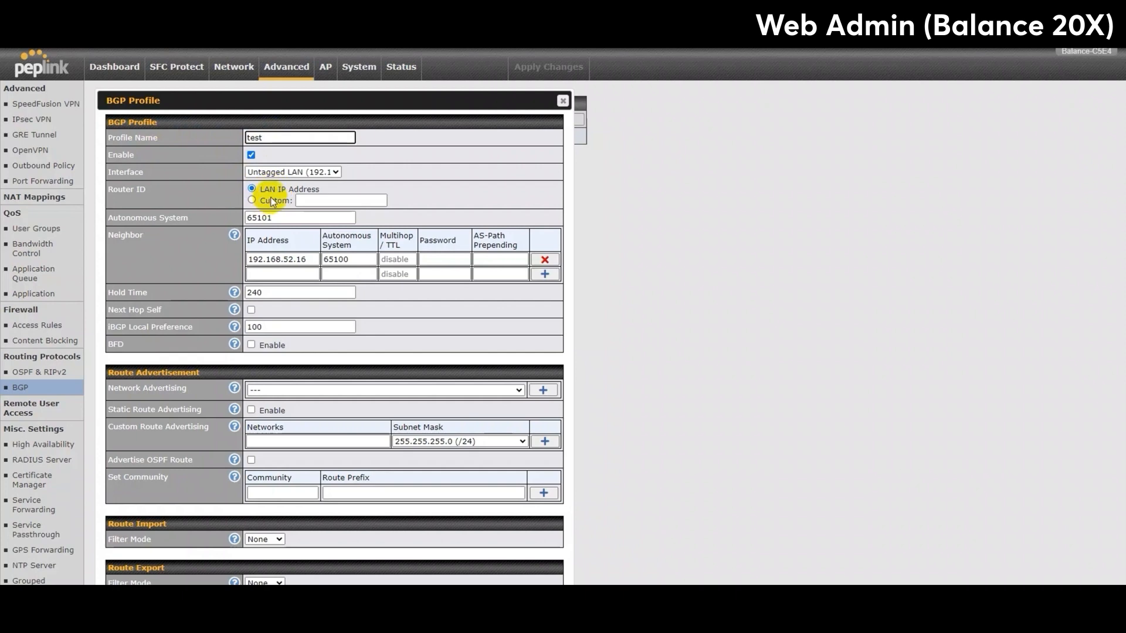
double_click(299, 218)
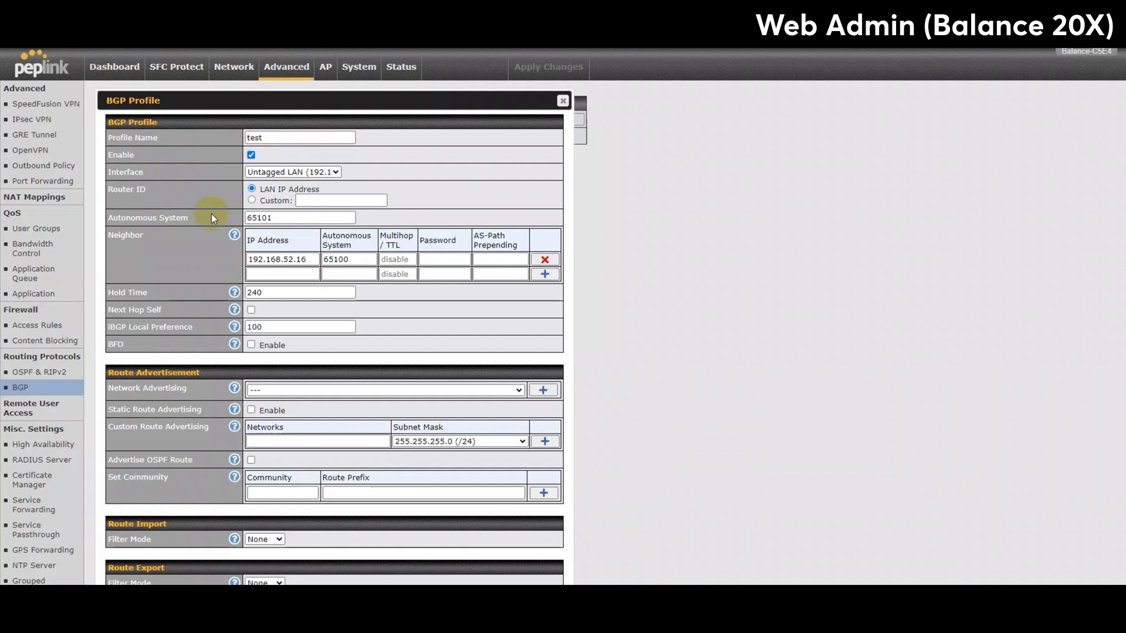
scroll("down", 3)
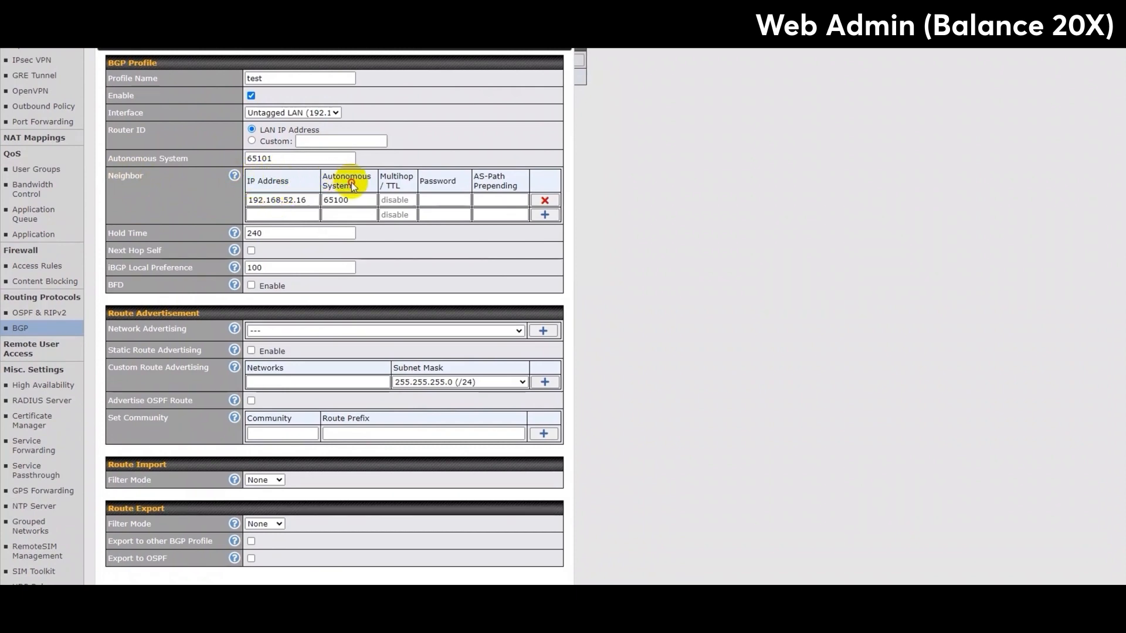
mouse_move(322, 176)
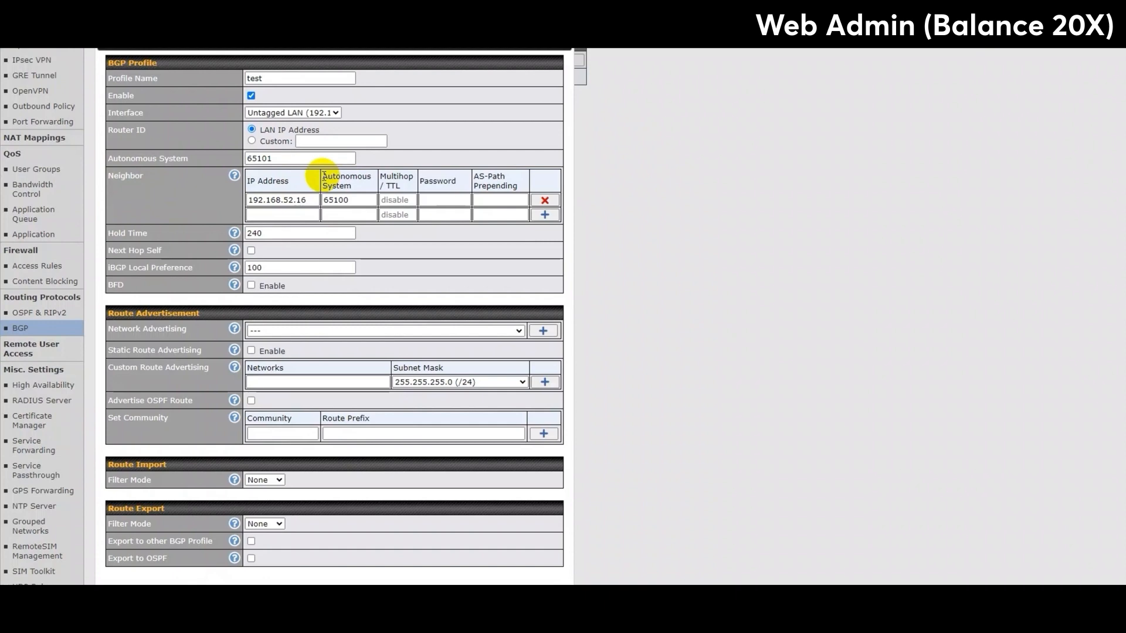
mouse_move(321, 182)
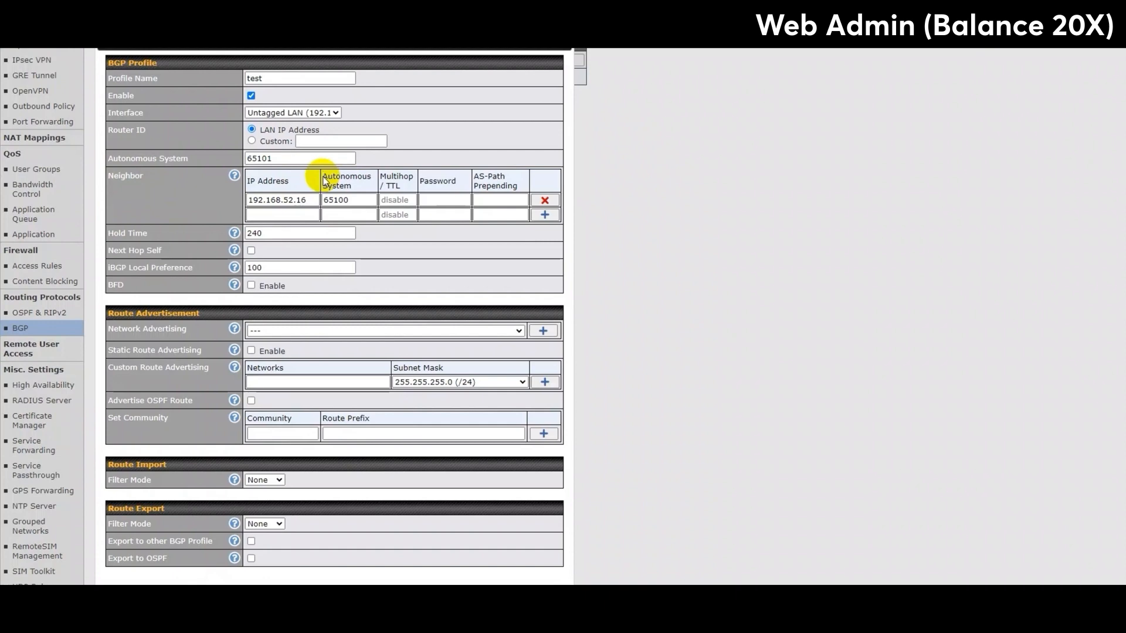
left_click(282, 199)
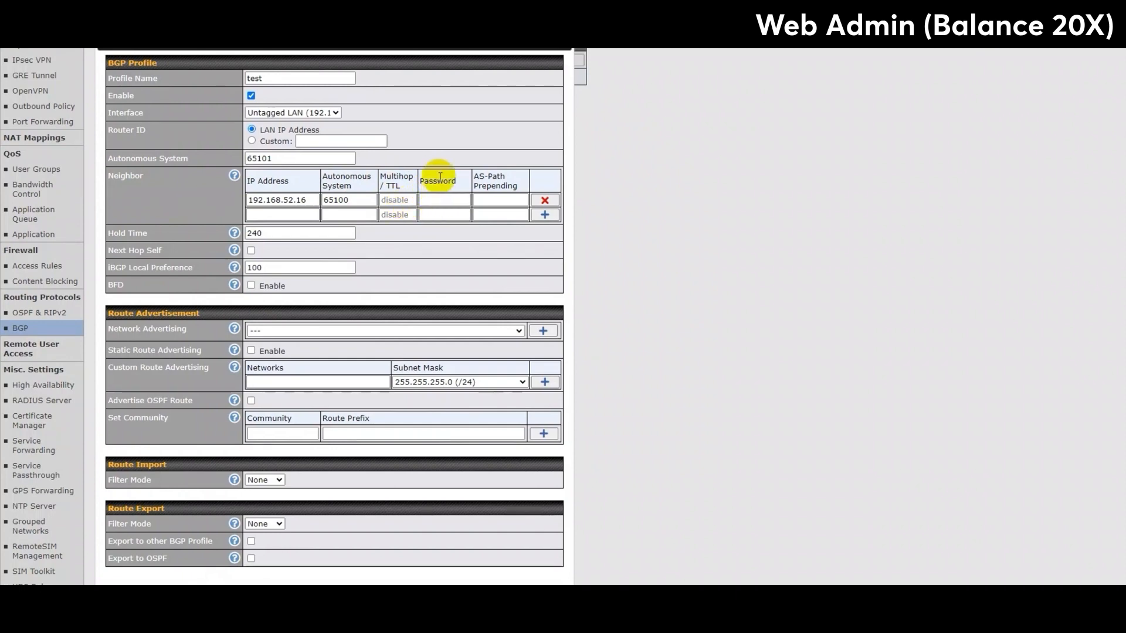
mouse_move(463, 178)
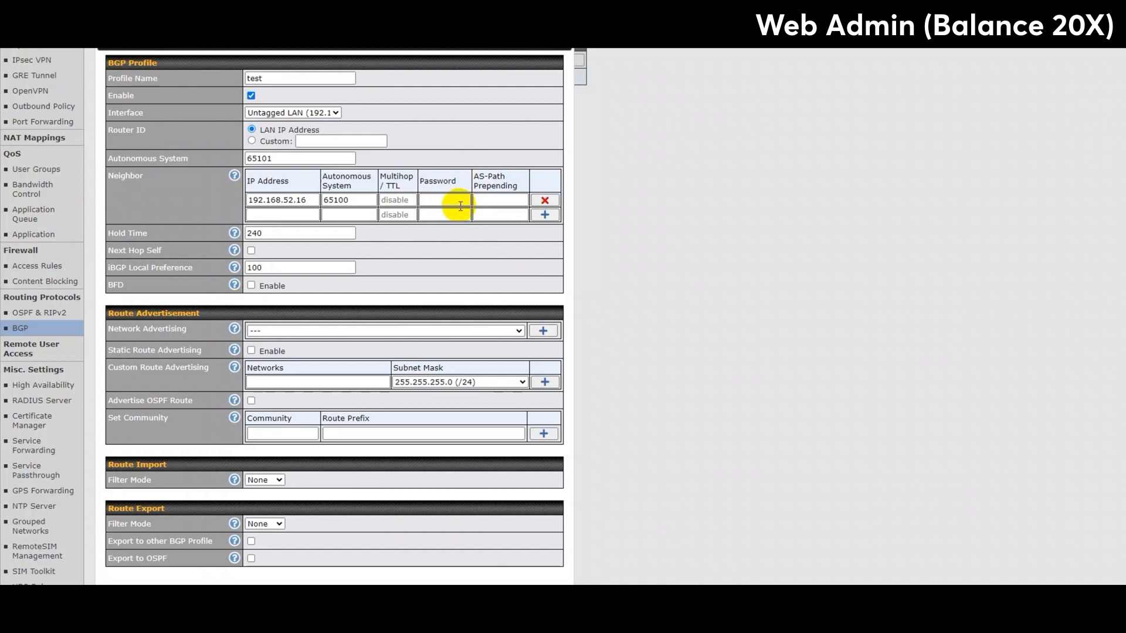
mouse_move(476, 176)
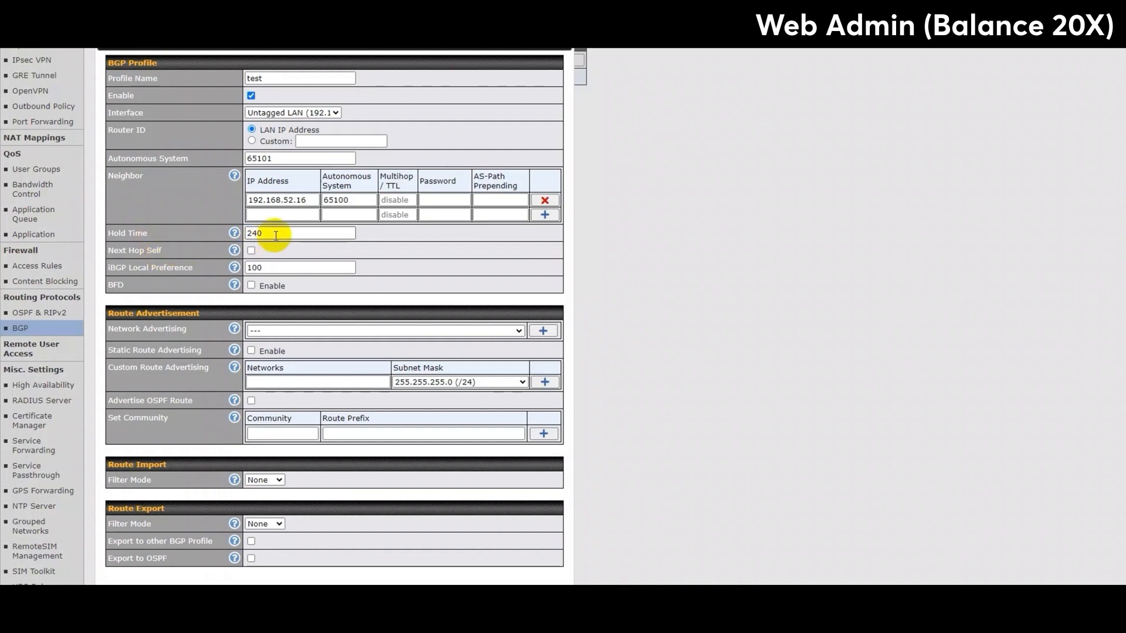
mouse_move(110, 259)
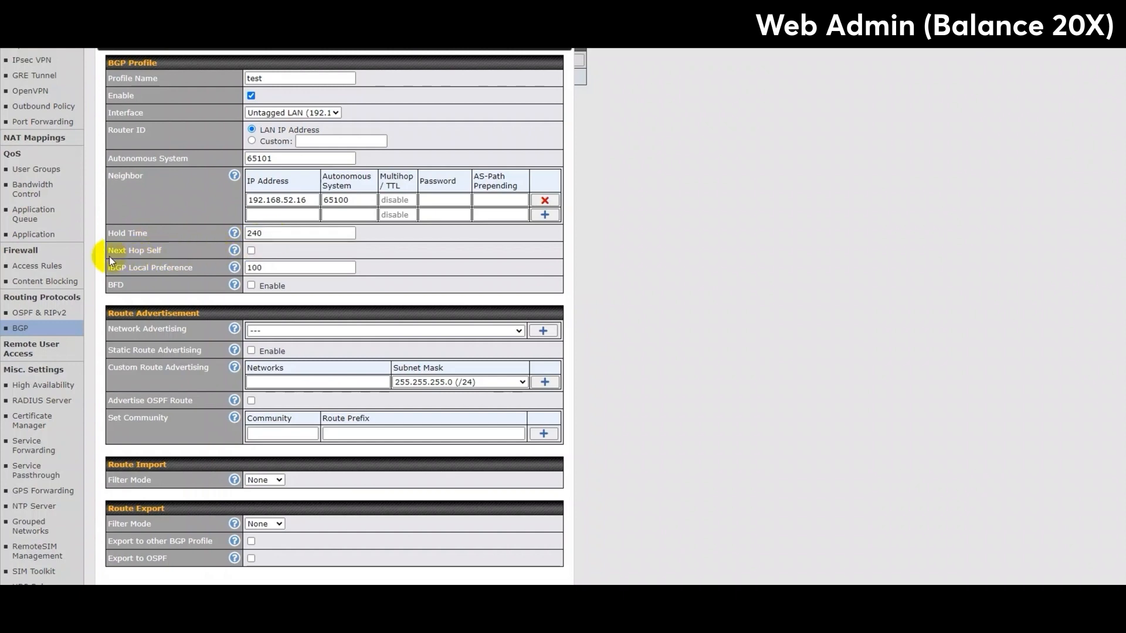
mouse_move(180, 256)
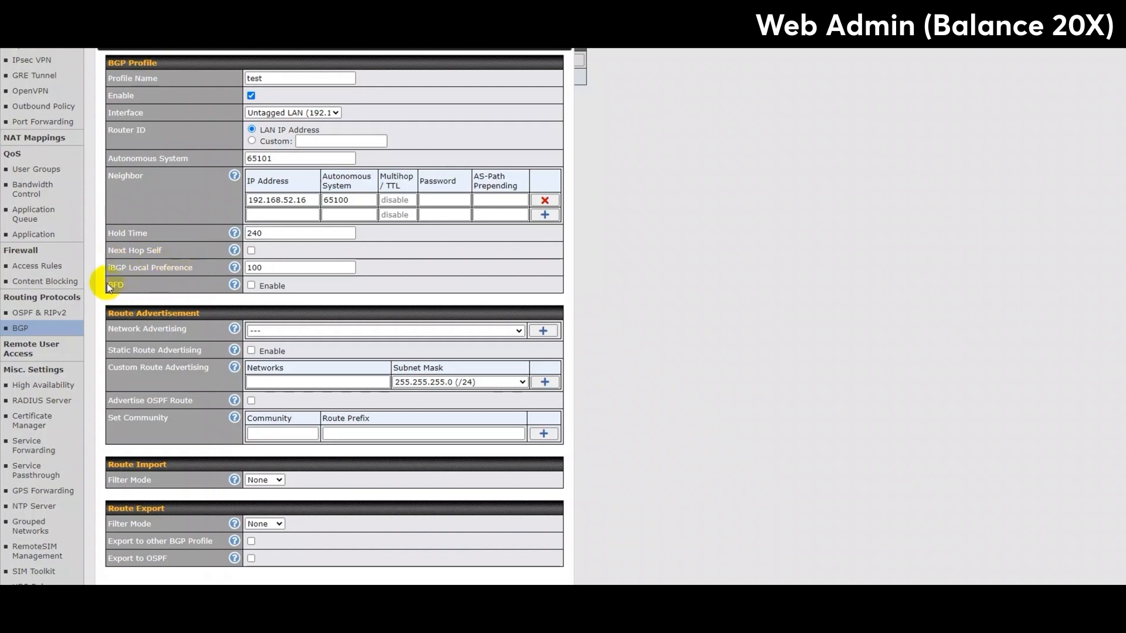
mouse_move(130, 286)
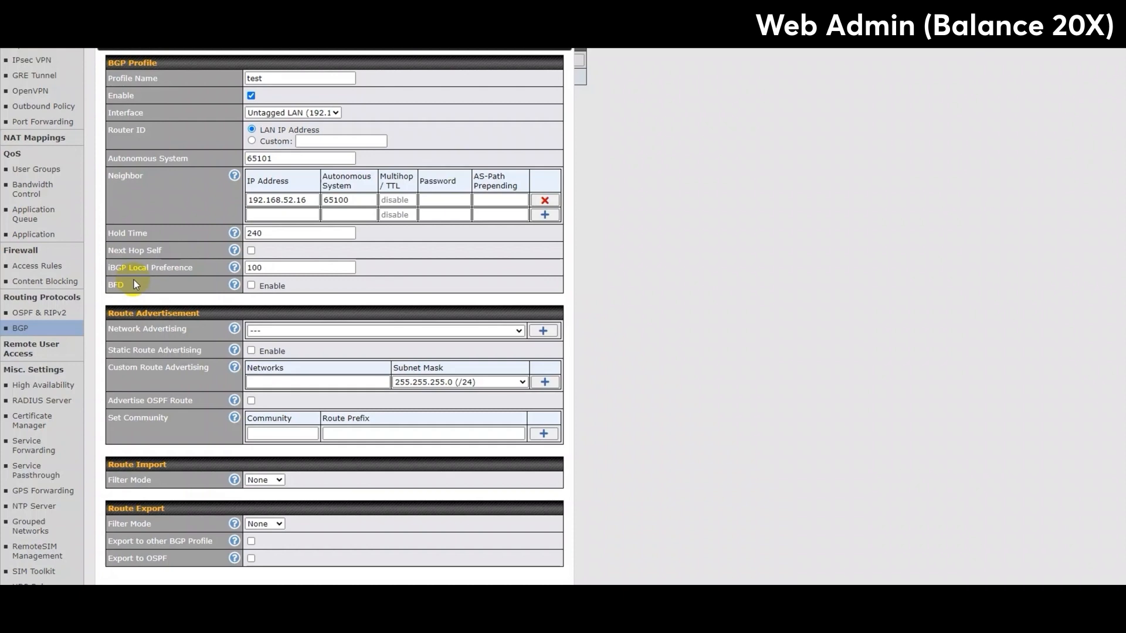
mouse_move(123, 281)
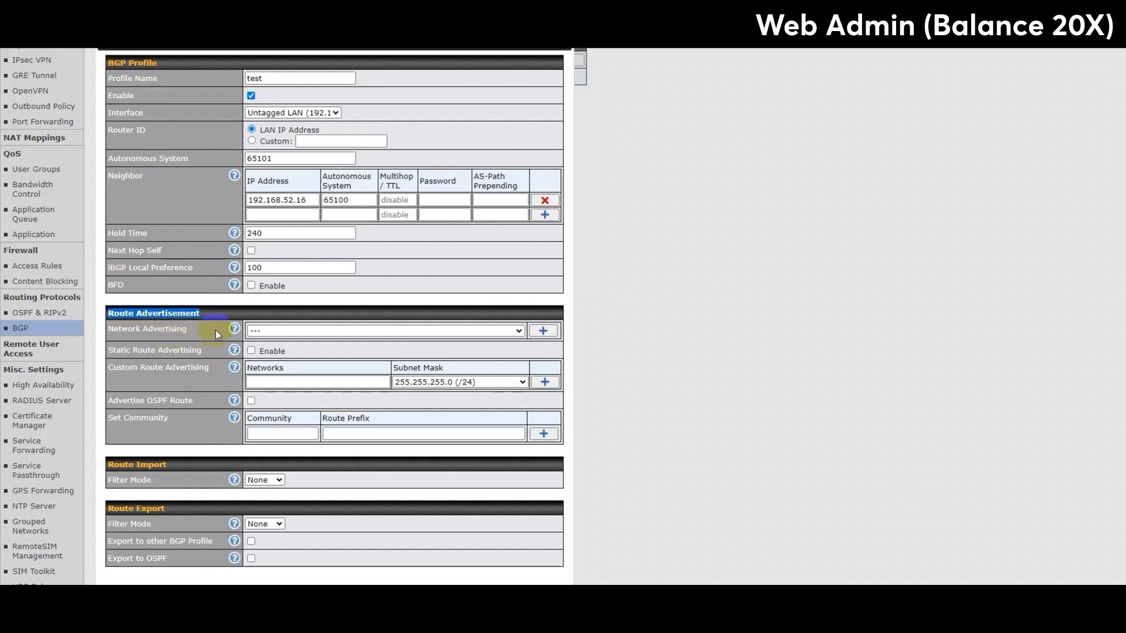
mouse_move(233, 350)
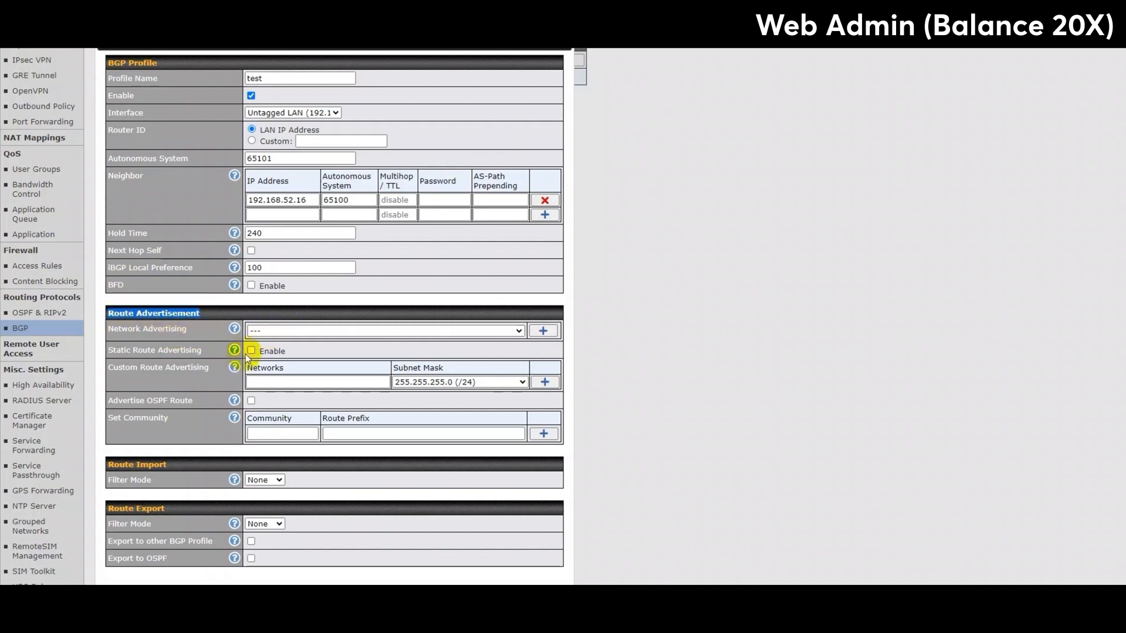
left_click(251, 351)
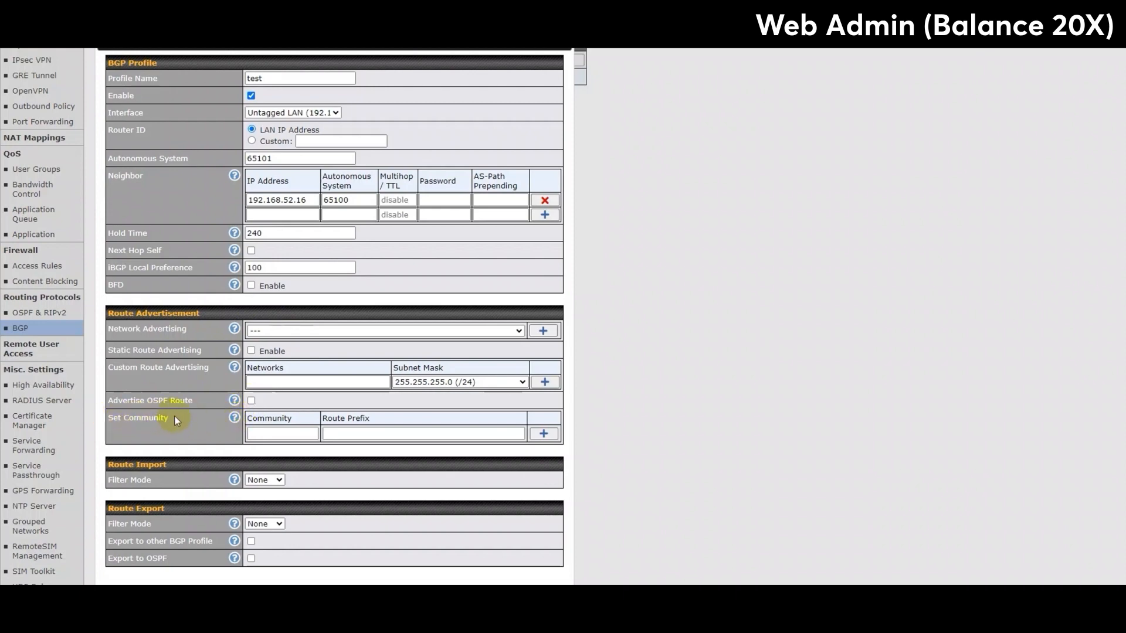
left_click(281, 434)
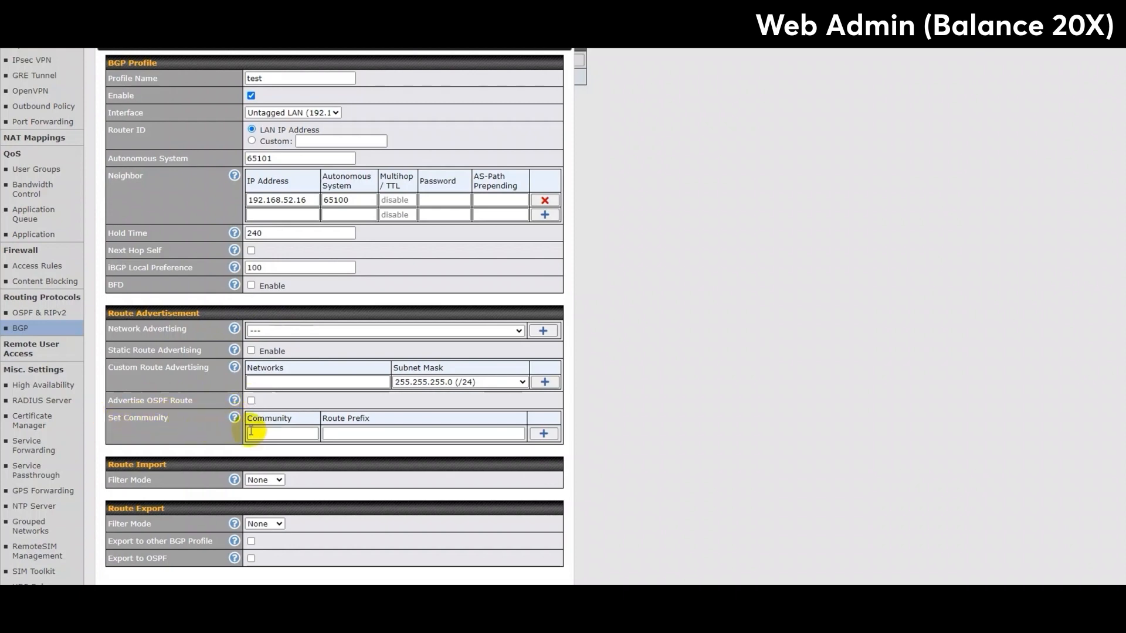
left_click(422, 432)
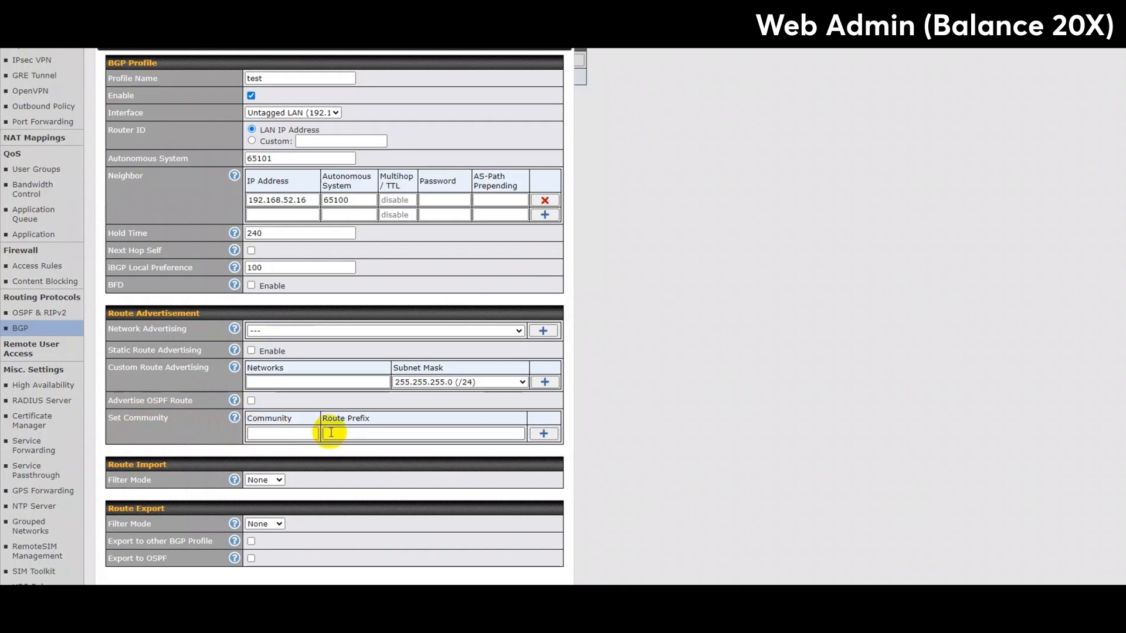
scroll("down", 3)
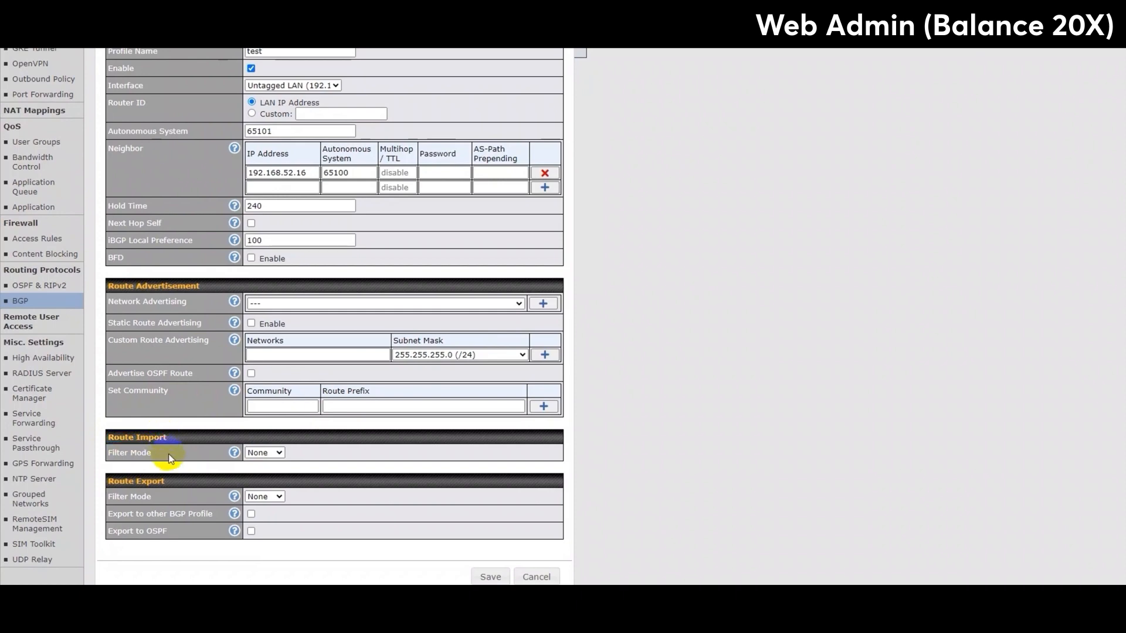
left_click(264, 453)
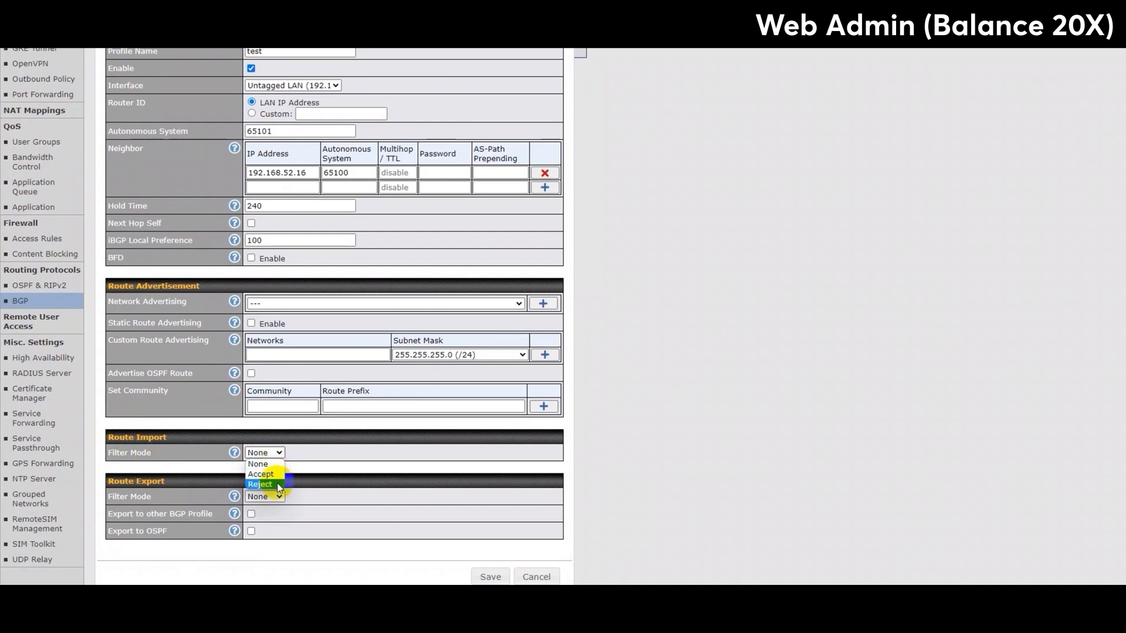
mouse_move(269, 464)
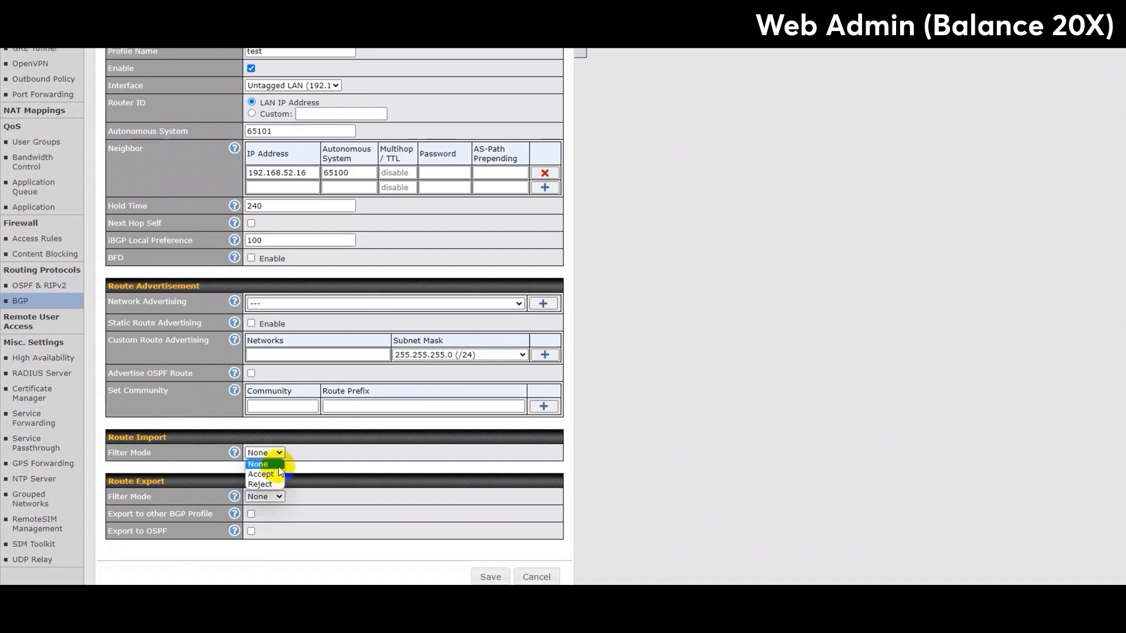
mouse_move(278, 474)
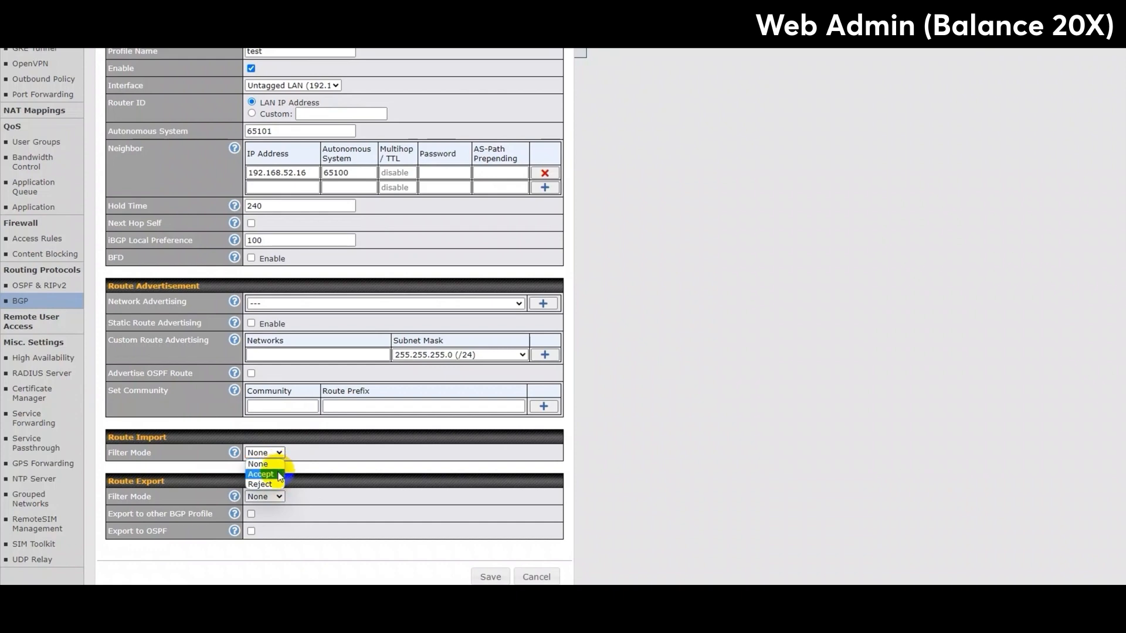
mouse_move(277, 483)
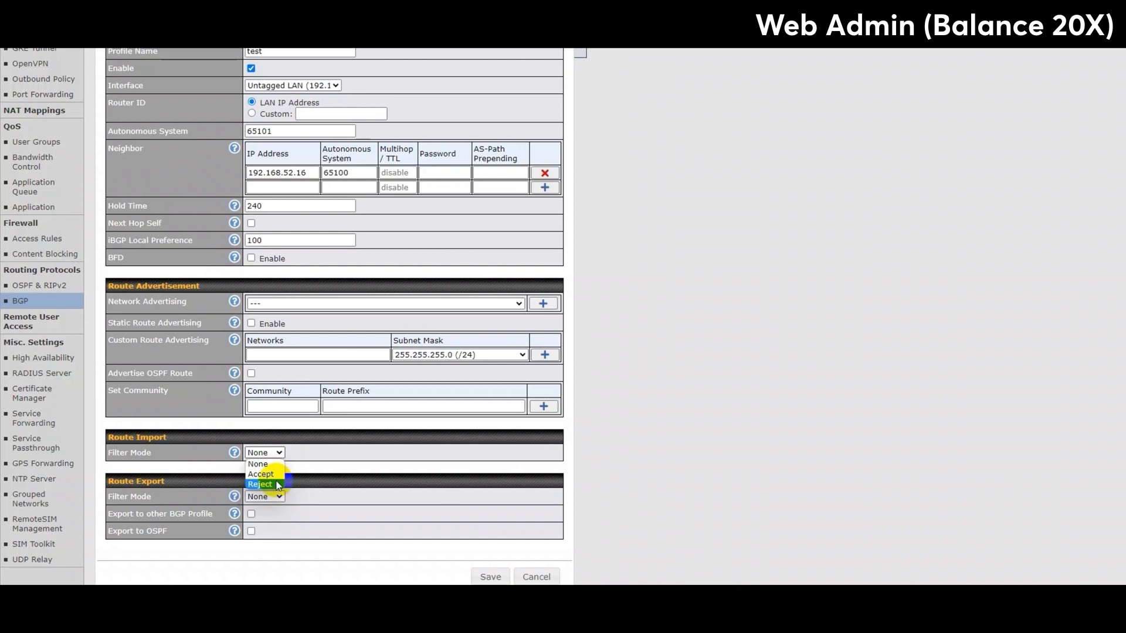
mouse_move(264, 465)
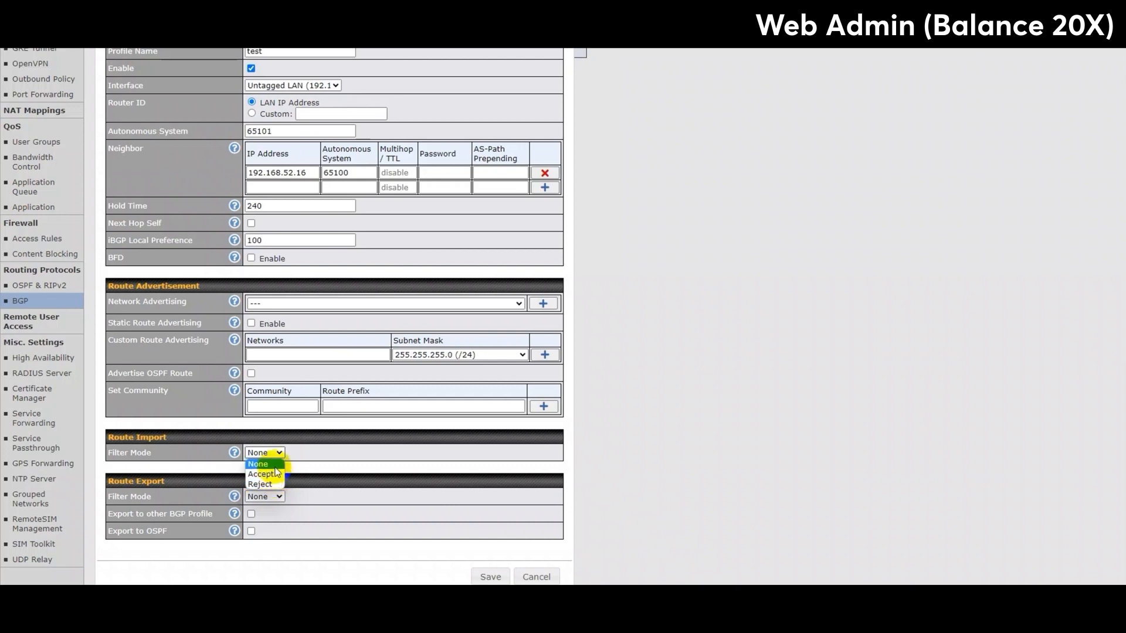
left_click(258, 464)
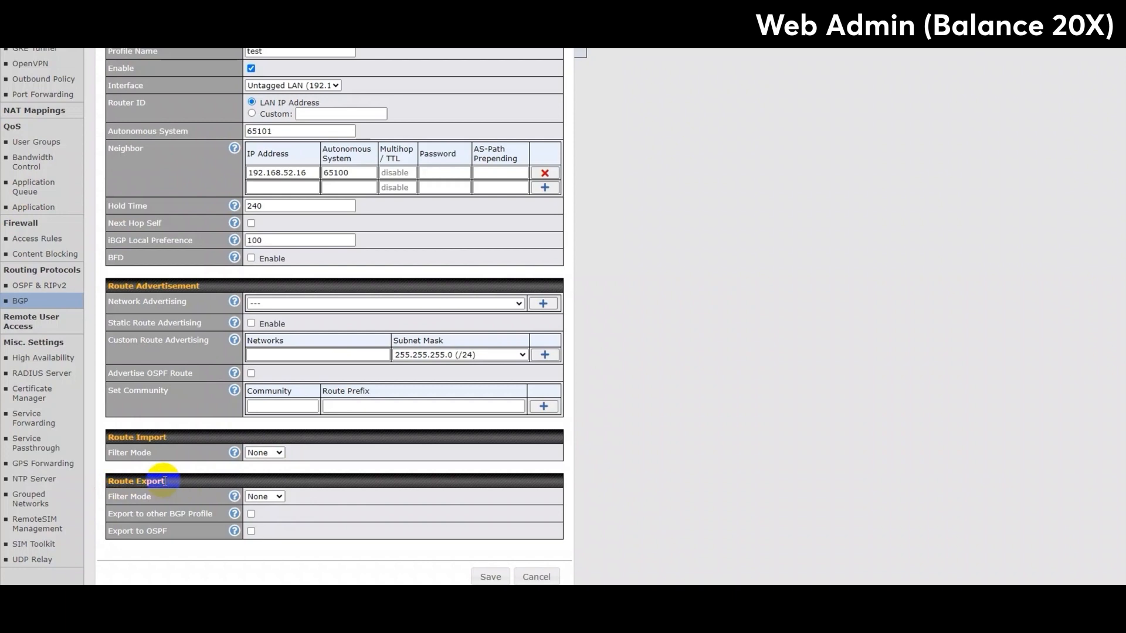
mouse_move(205, 497)
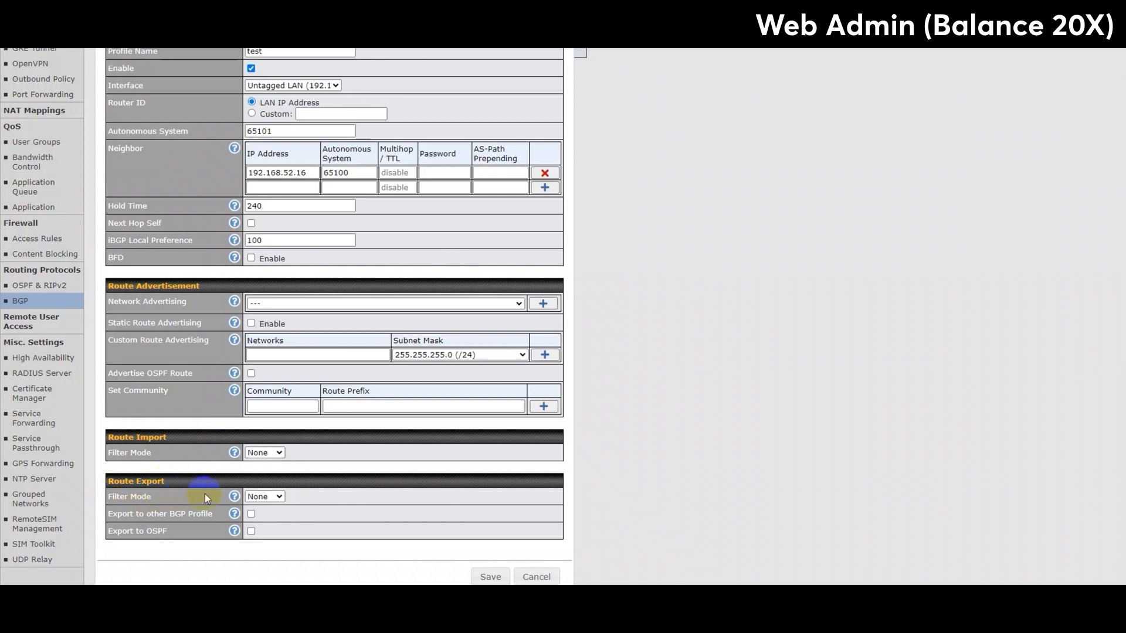
left_click(276, 497)
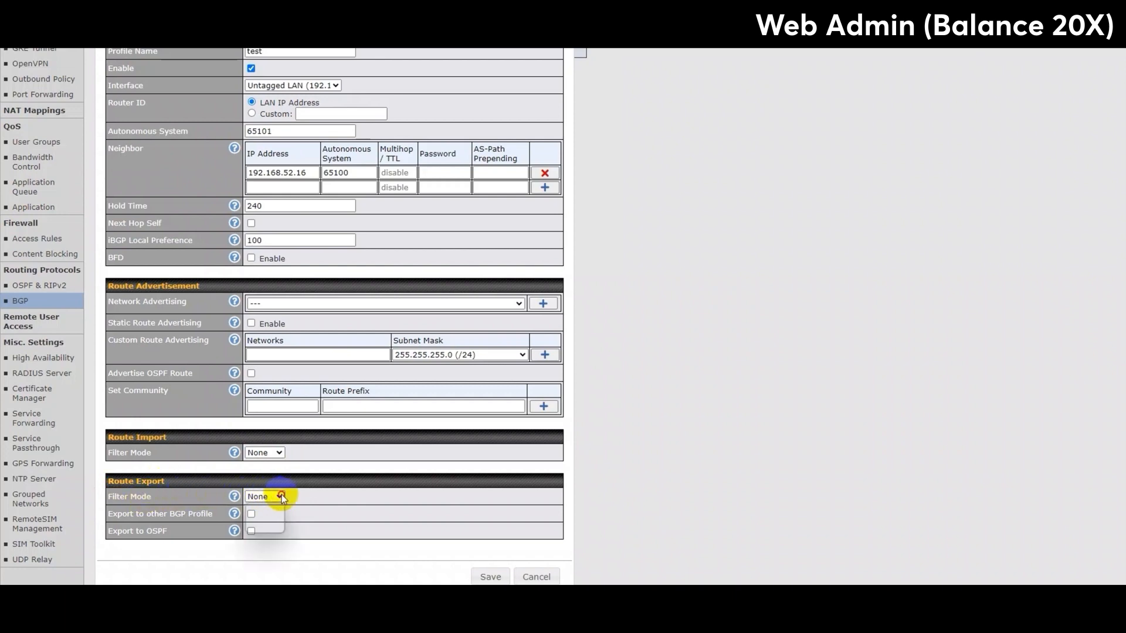
left_click(279, 497)
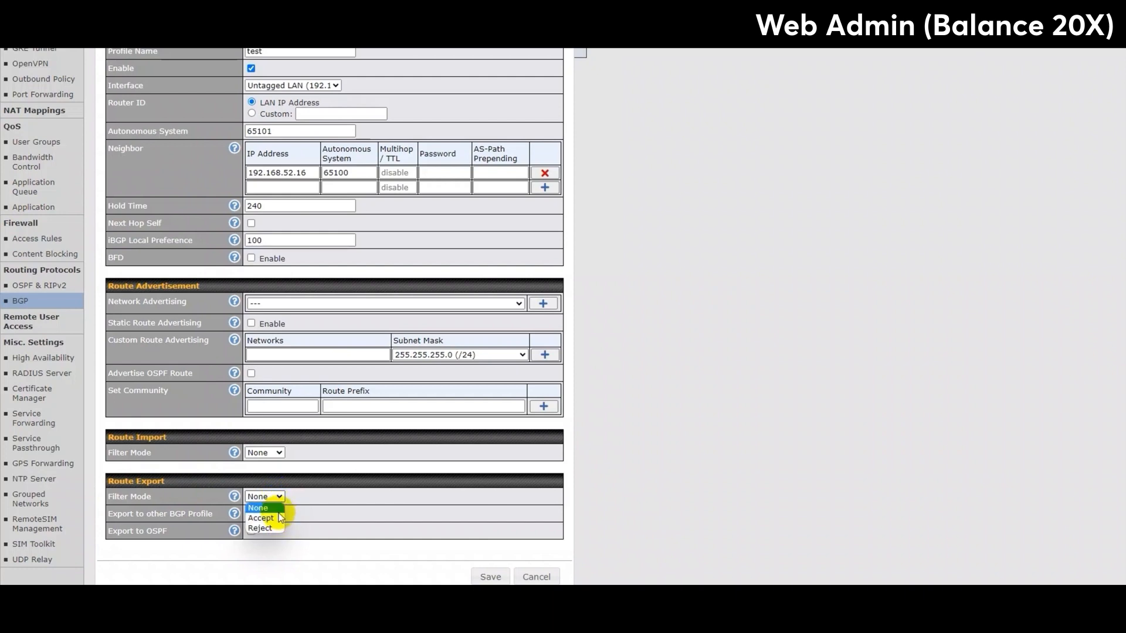
left_click(258, 507)
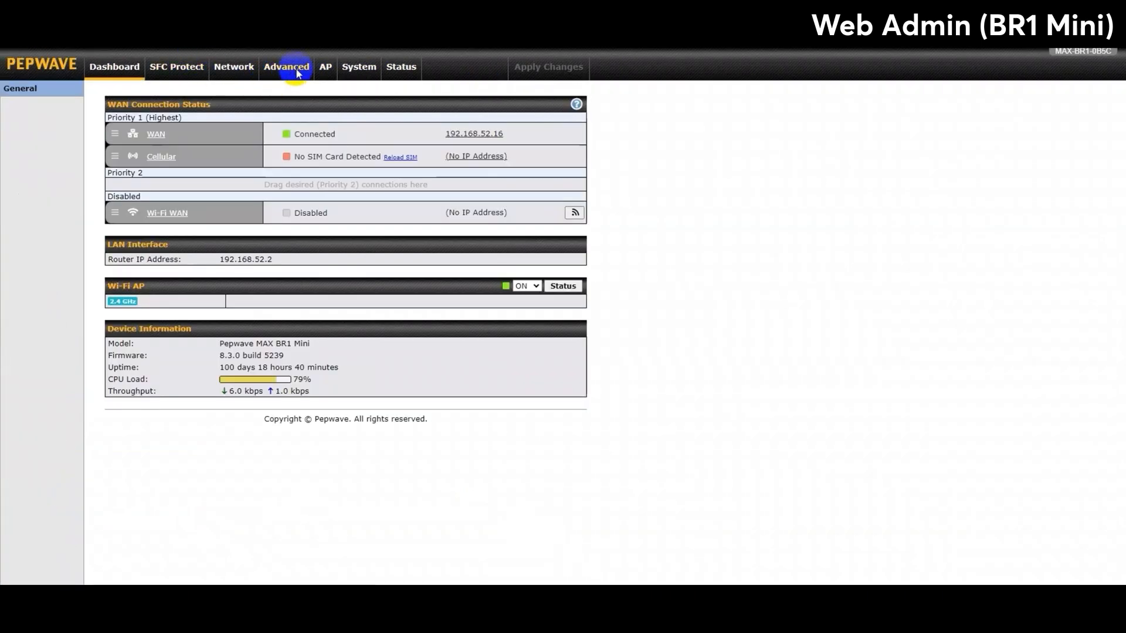
Bring up the BR1 Mini's BGP profile 'test' from Advanced > BGP.
left_click(286, 67)
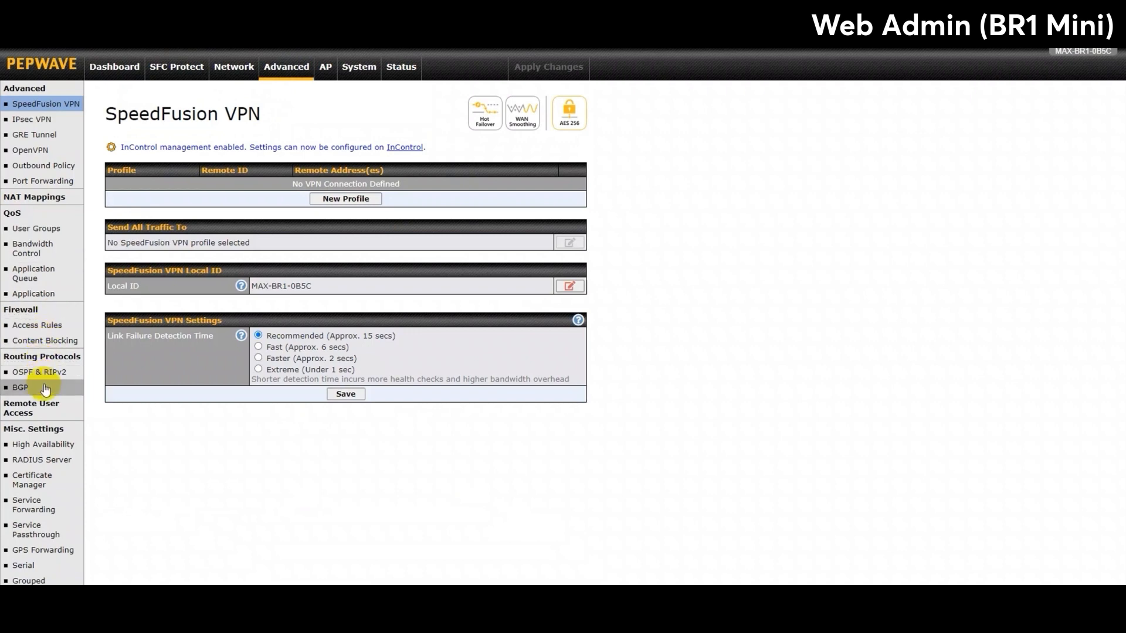
left_click(20, 387)
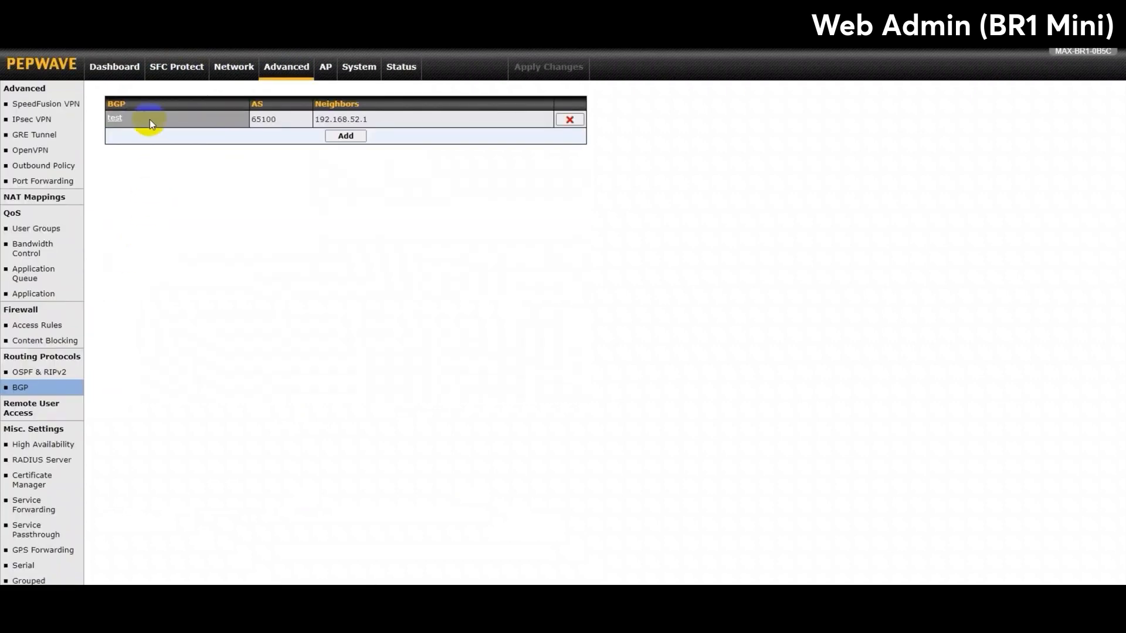
left_click(114, 117)
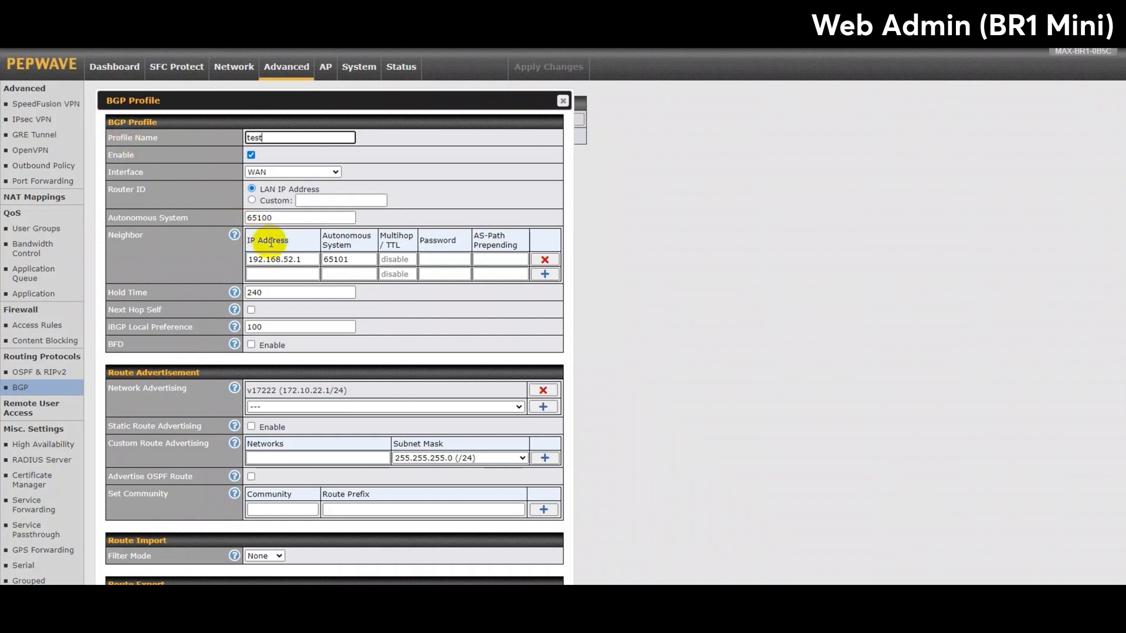
mouse_move(272, 249)
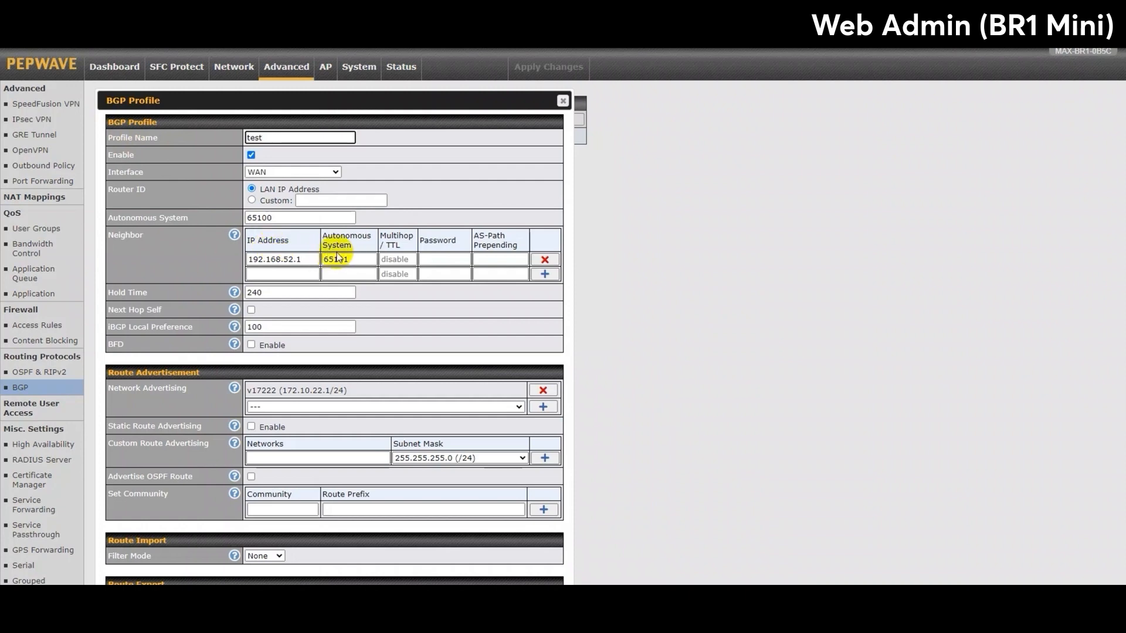
Confirm neighbor 192.168.52.1 in AS 65101 and close the profile unchanged.
double_click(338, 259)
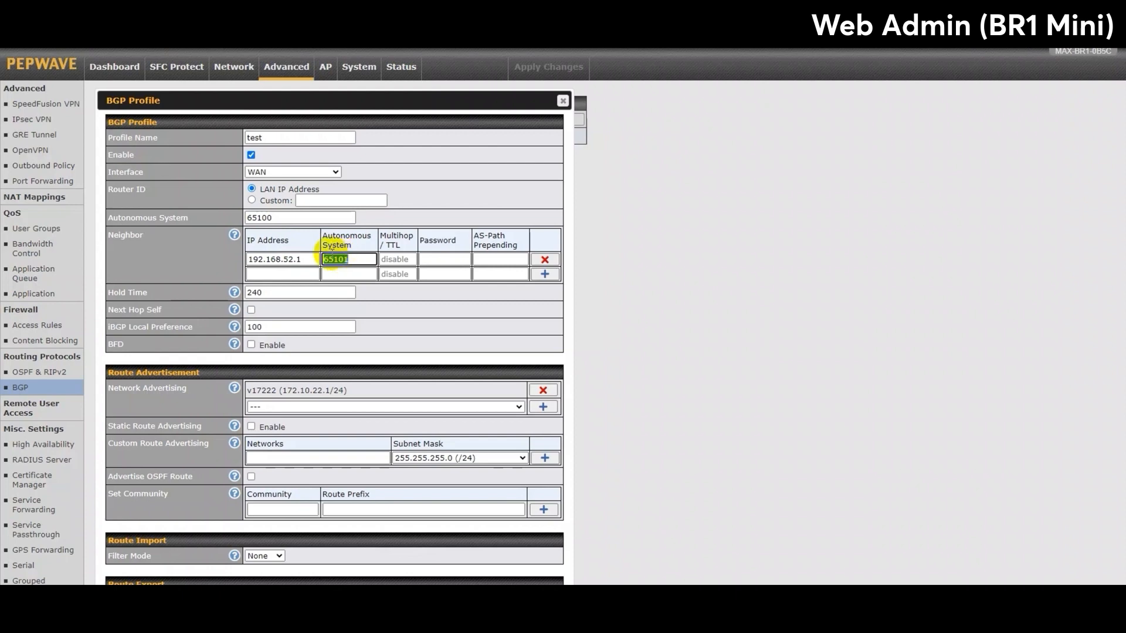
scroll("down", 3)
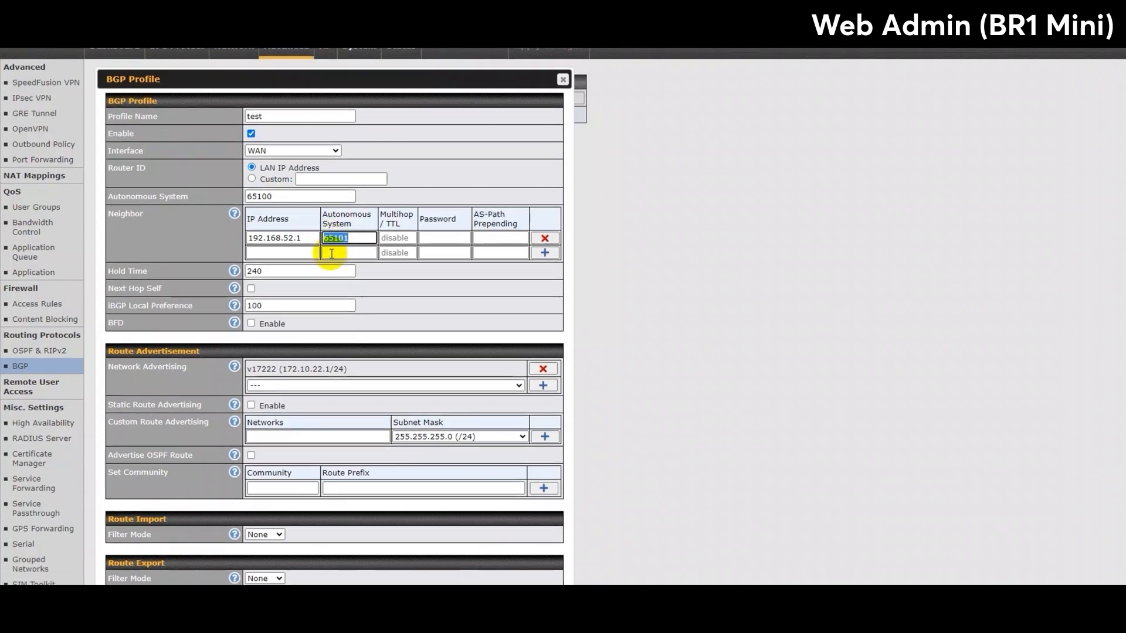
scroll("down", 3)
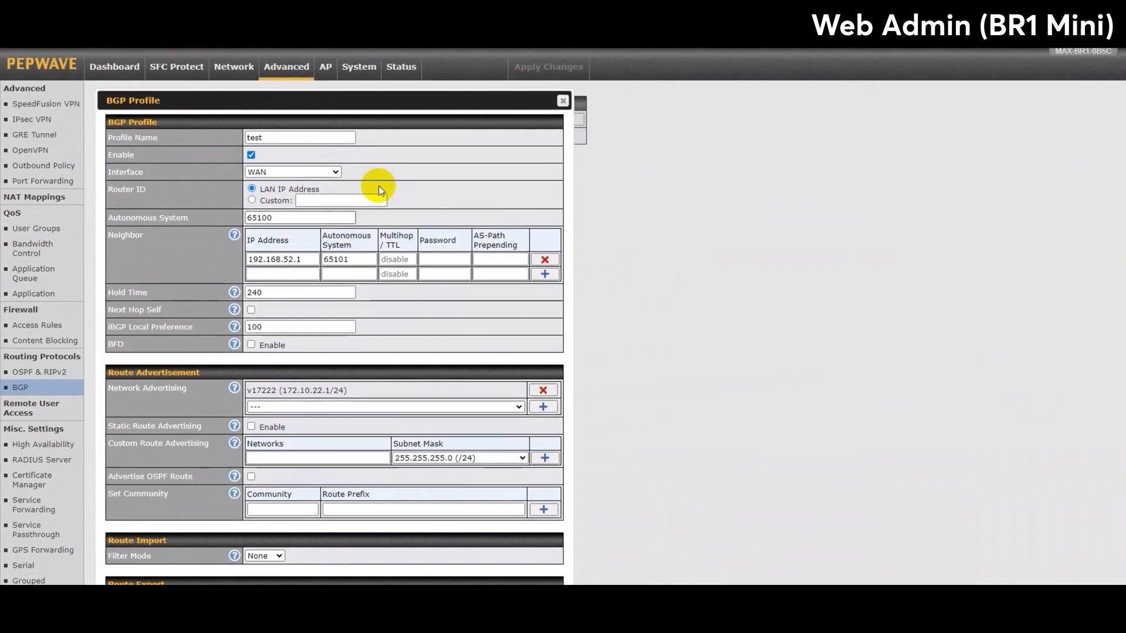
left_click(563, 101)
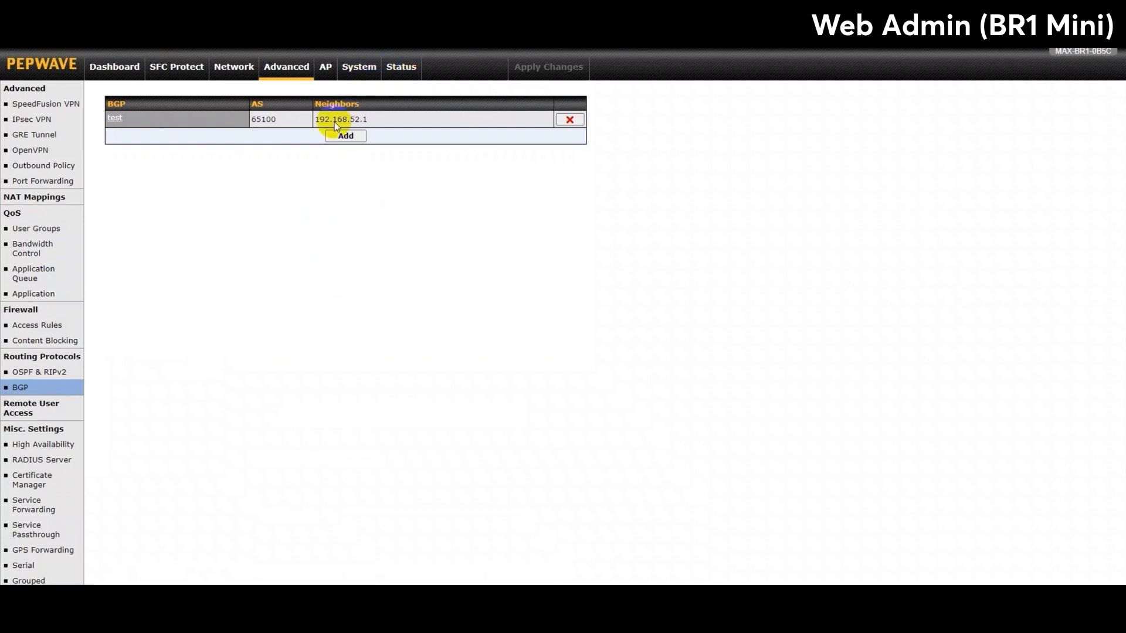
mouse_move(41, 382)
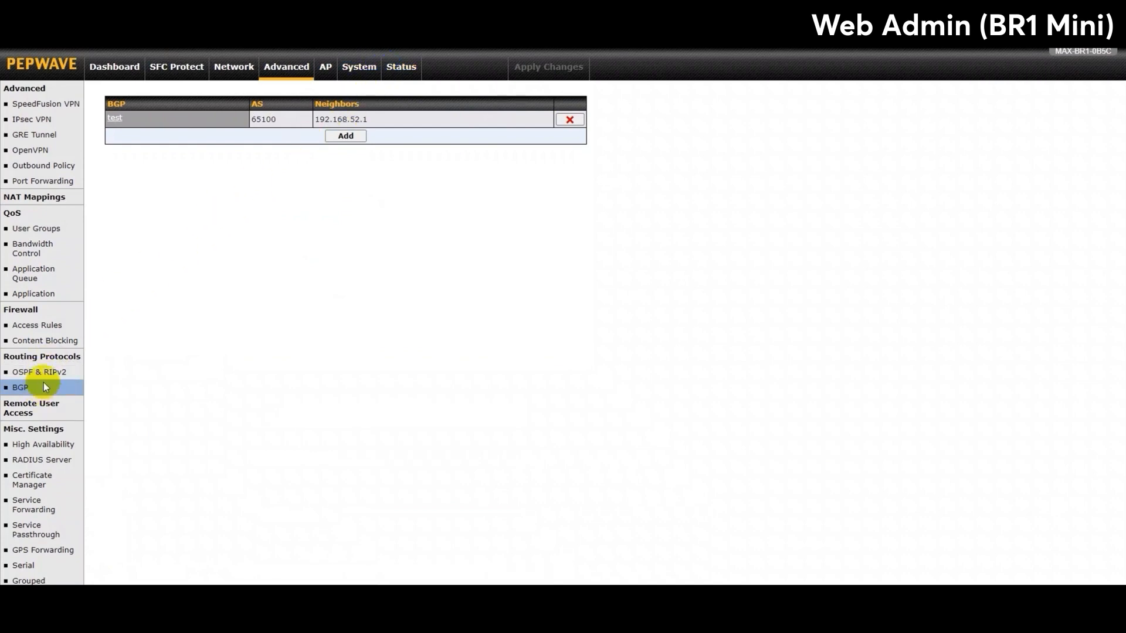
View the BR1 Mini's BGP status: profile test Established, exporting 172.10.22.0/24.
left_click(401, 68)
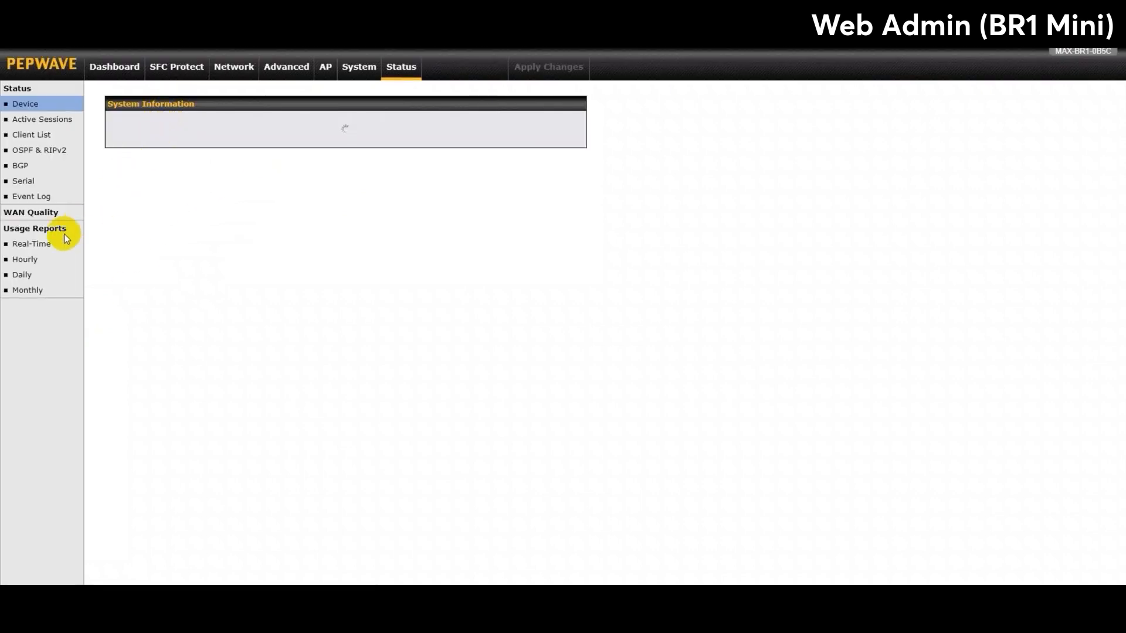
left_click(20, 165)
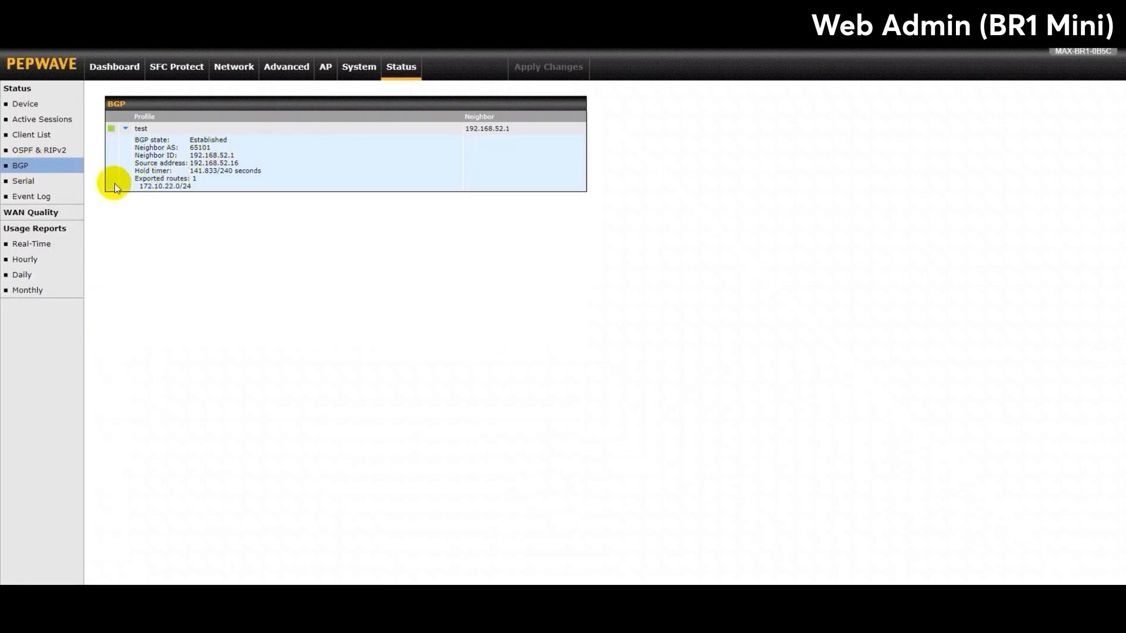
mouse_move(178, 51)
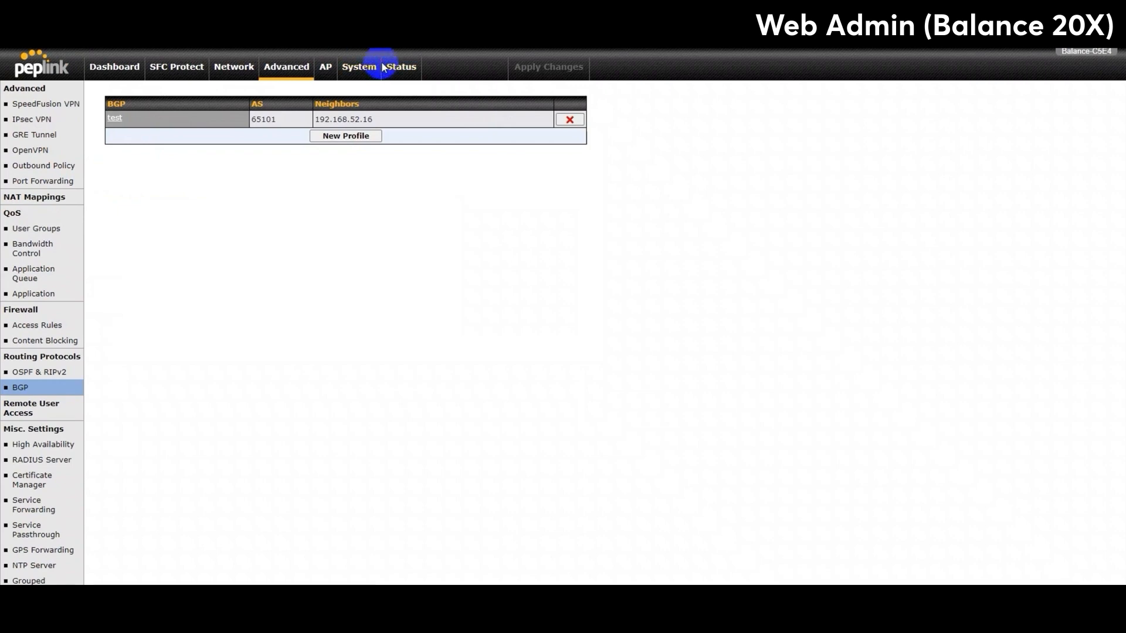
View the Balance 20X's BGP status: profile test Established, importing 172.10.22.0/24.
left_click(401, 67)
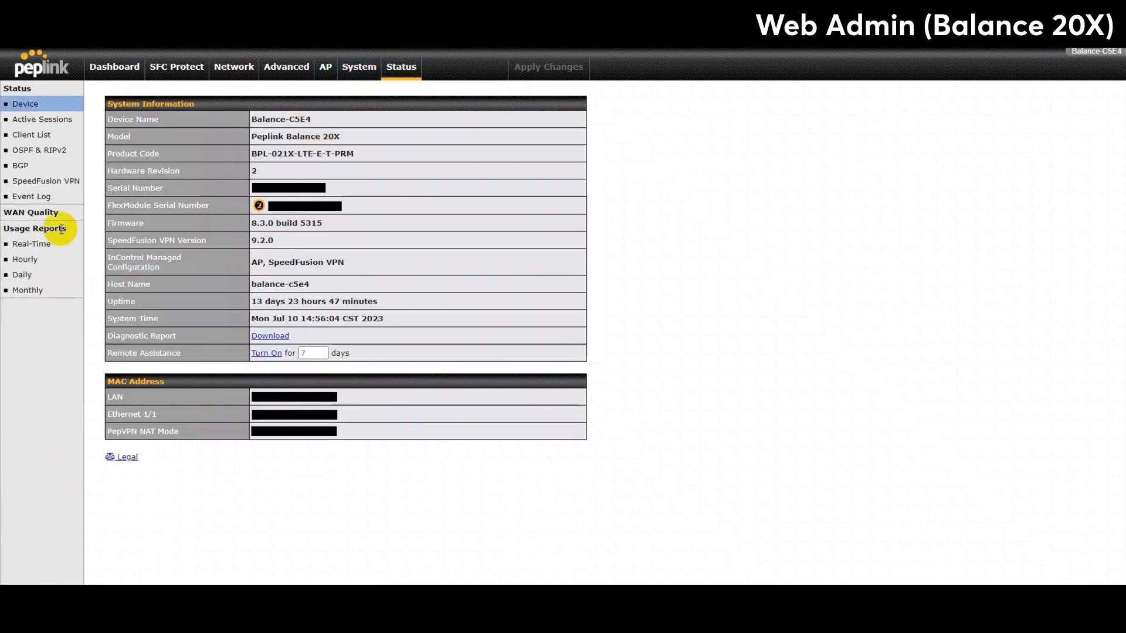
left_click(20, 164)
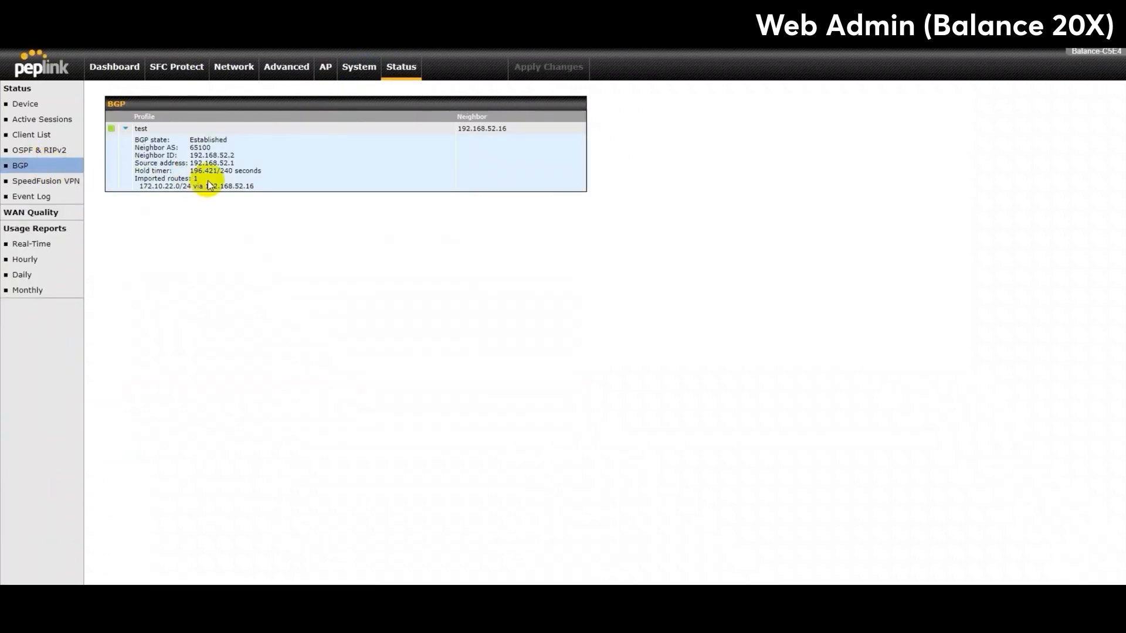